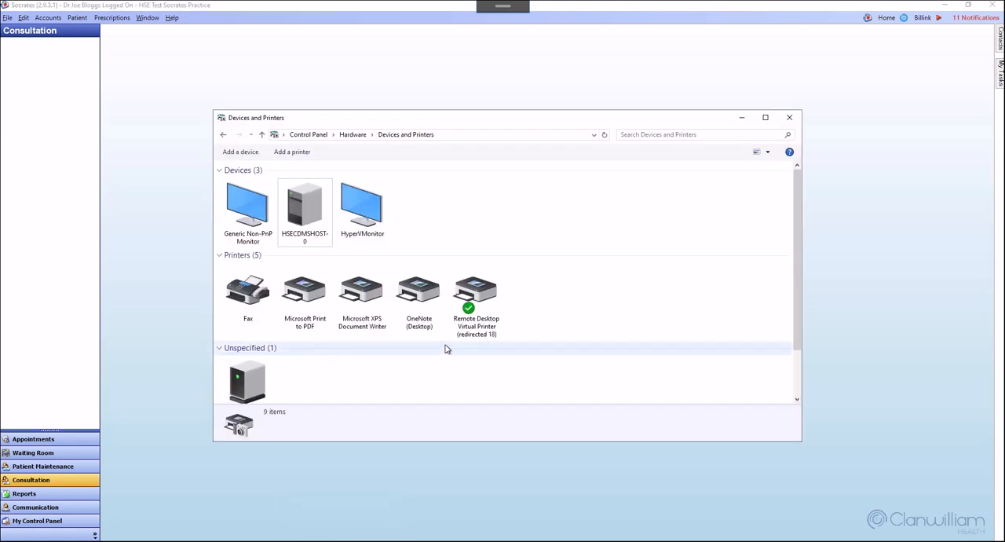
mouse_move(474, 296)
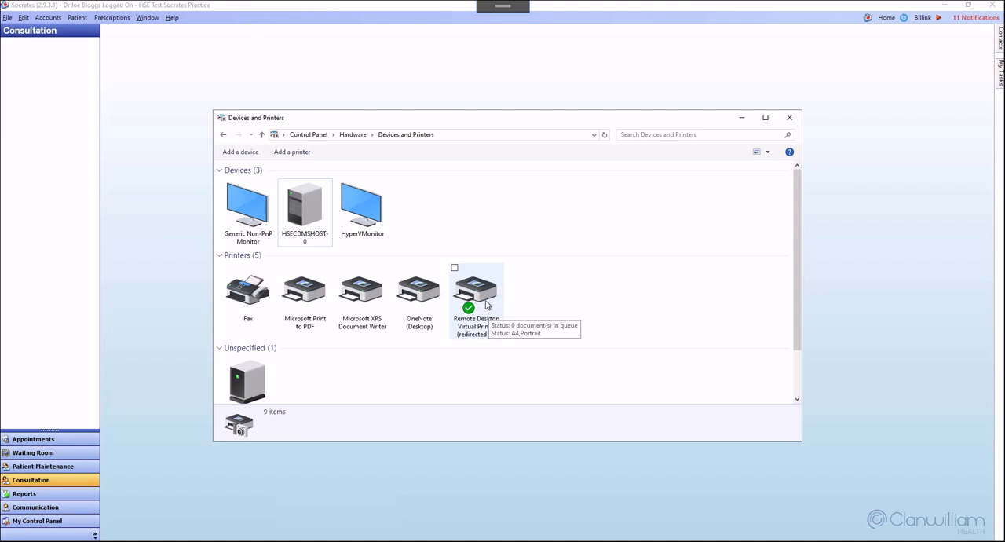
mouse_move(473, 293)
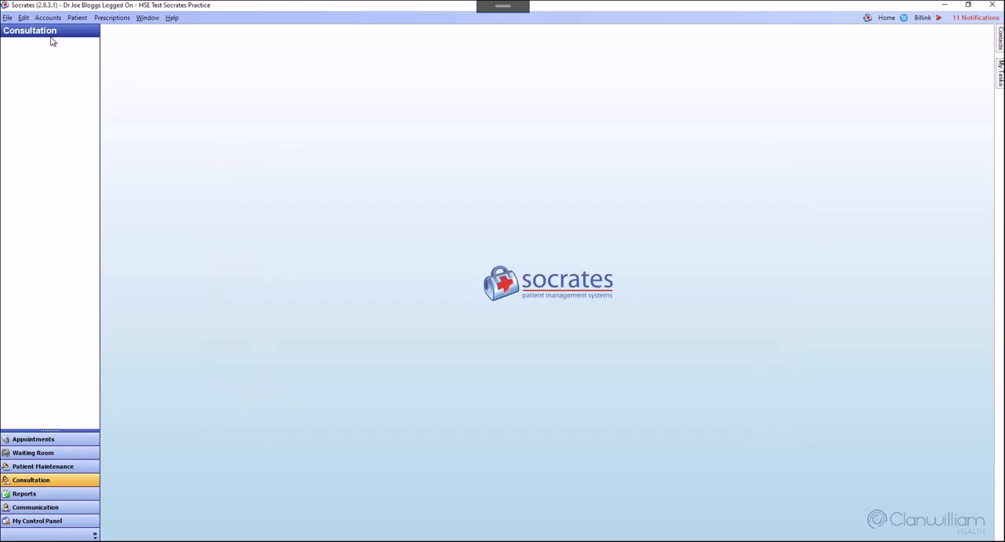
Set the investigations chart printer to Microsoft Print to PDF in Client Preferences and save.
left_click(23, 17)
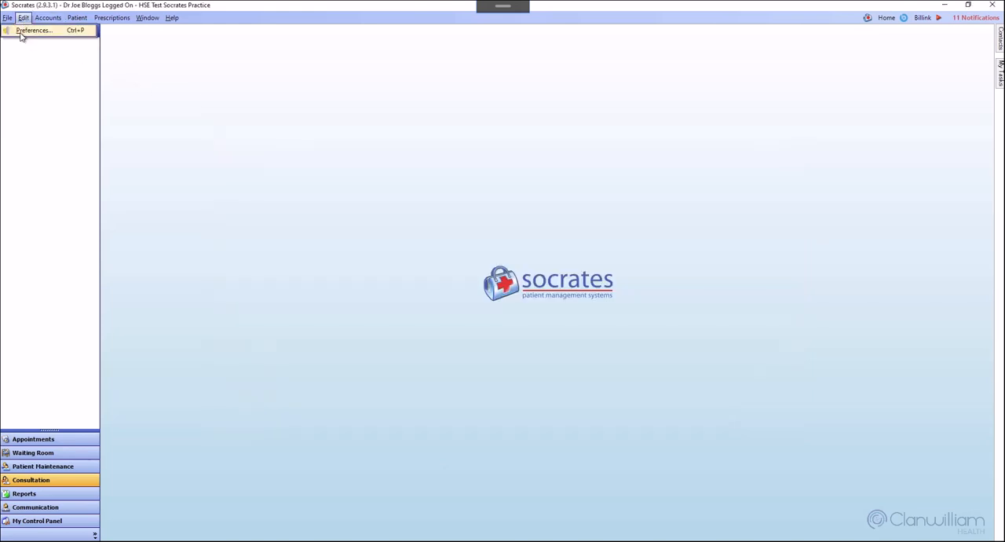
left_click(33, 29)
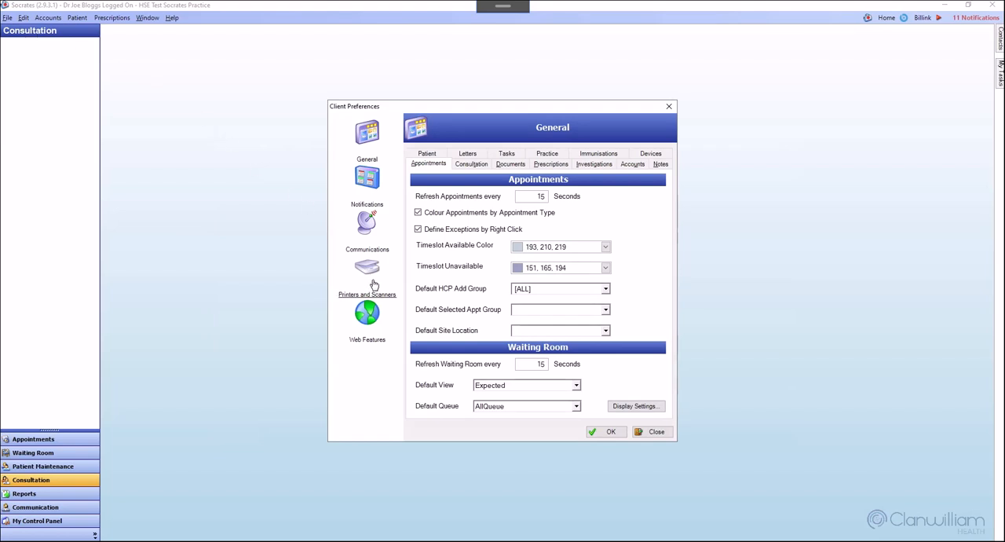
left_click(368, 267)
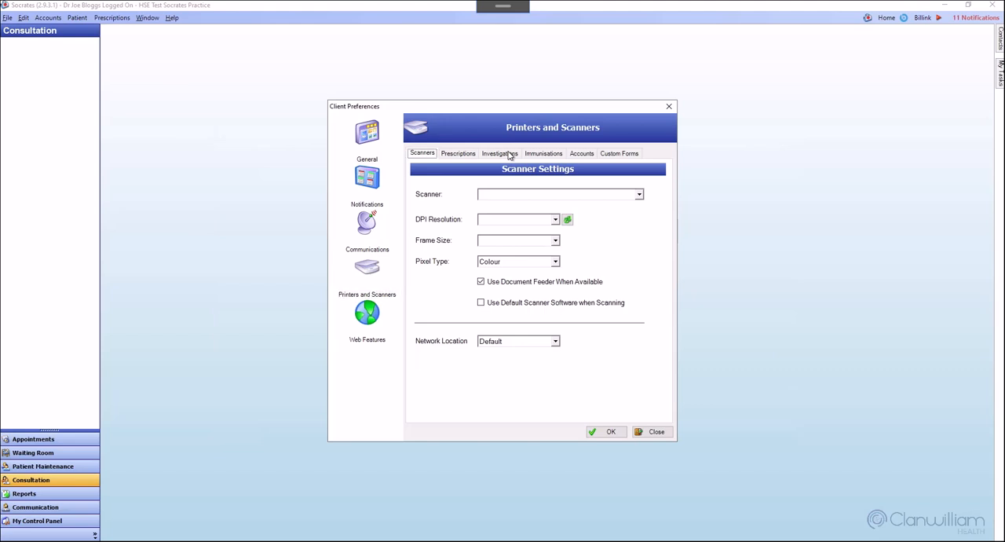
left_click(500, 152)
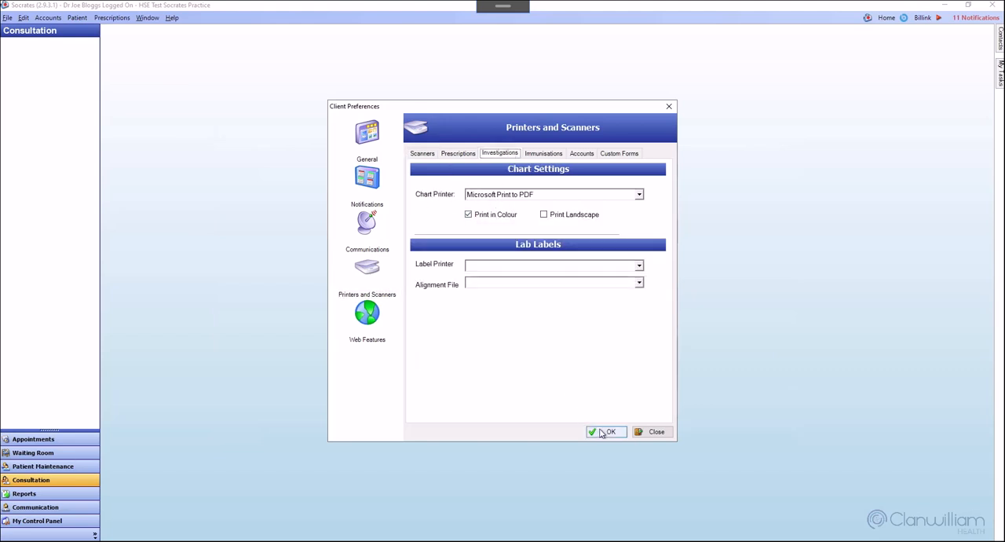
left_click(606, 430)
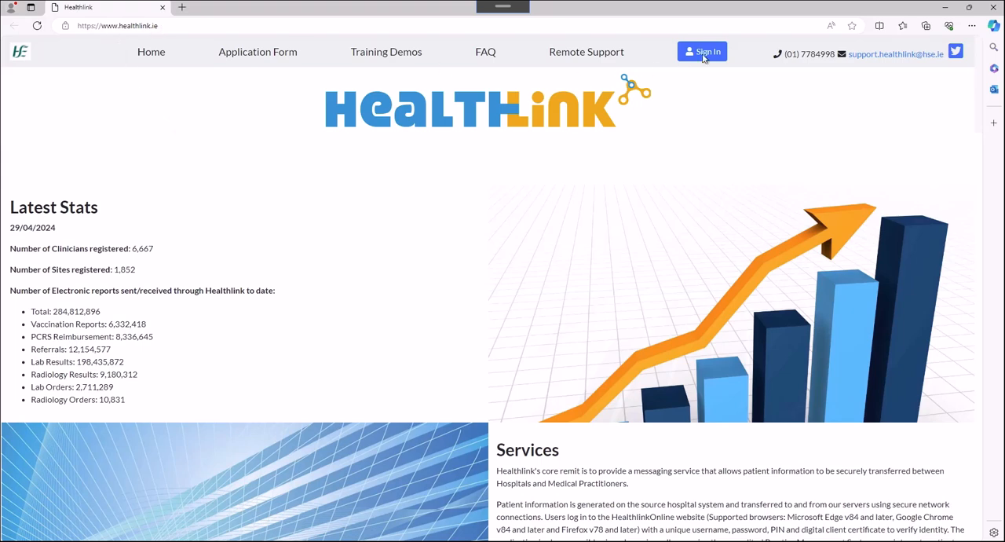
Begin HealthLink sign-in so the certificate choice offers Socrates Test CDM.
left_click(700, 51)
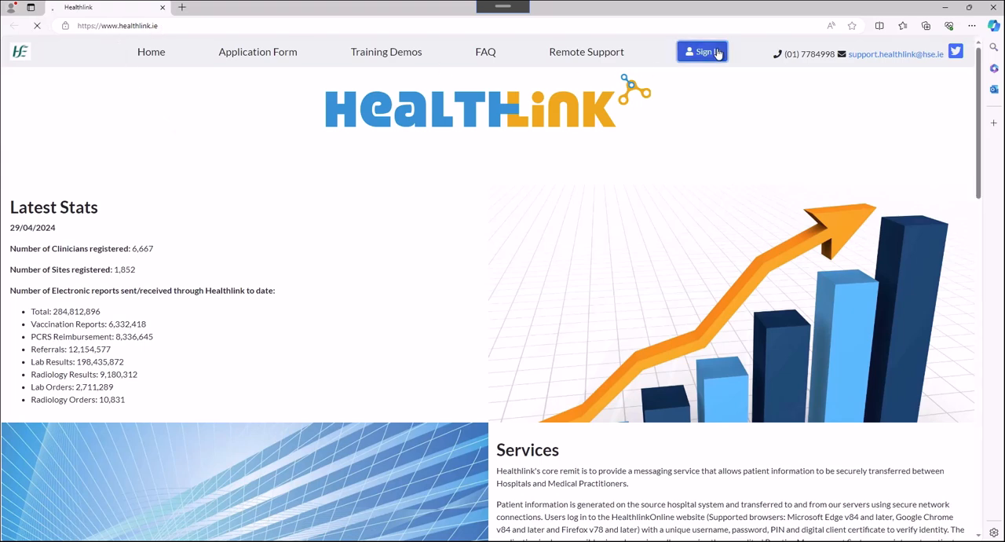
left_click(702, 52)
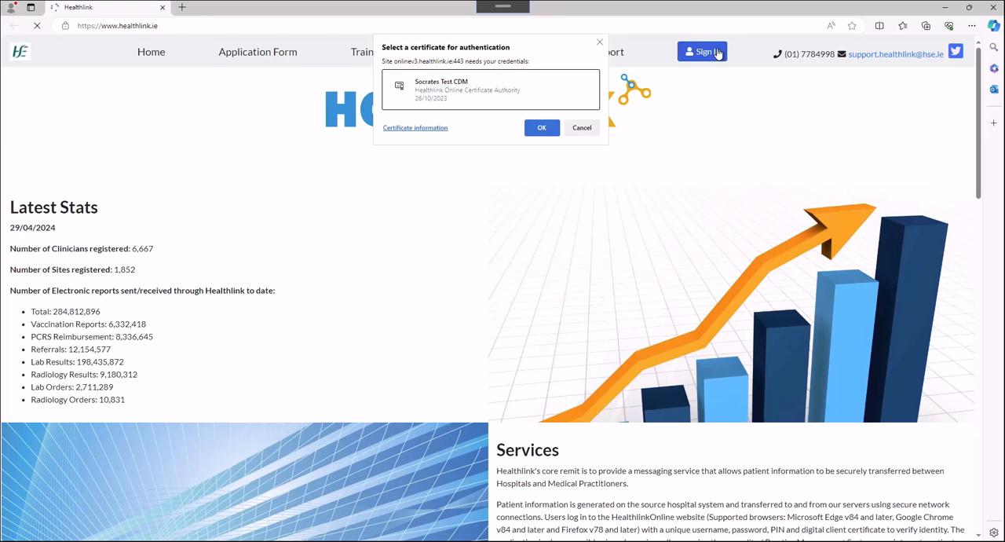
mouse_move(483, 36)
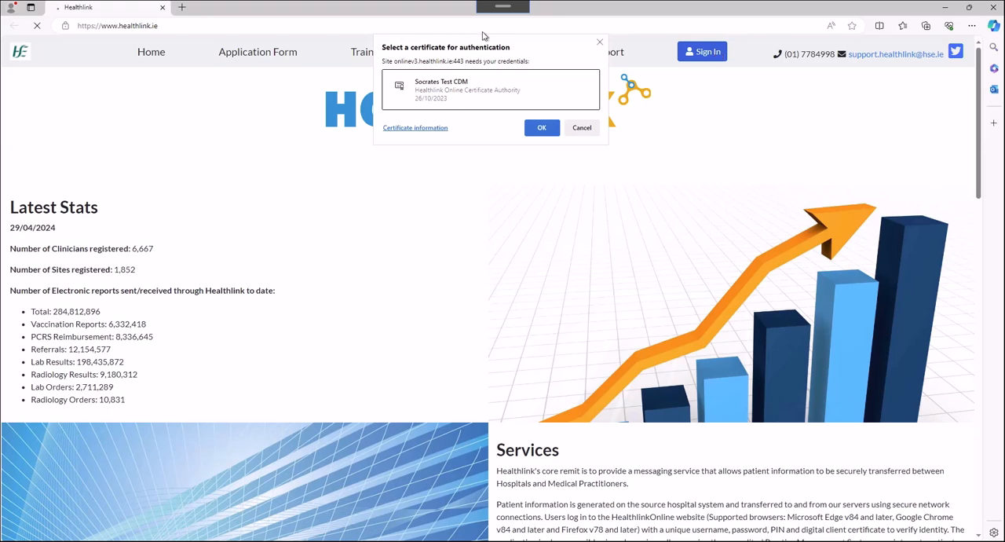
mouse_move(465, 92)
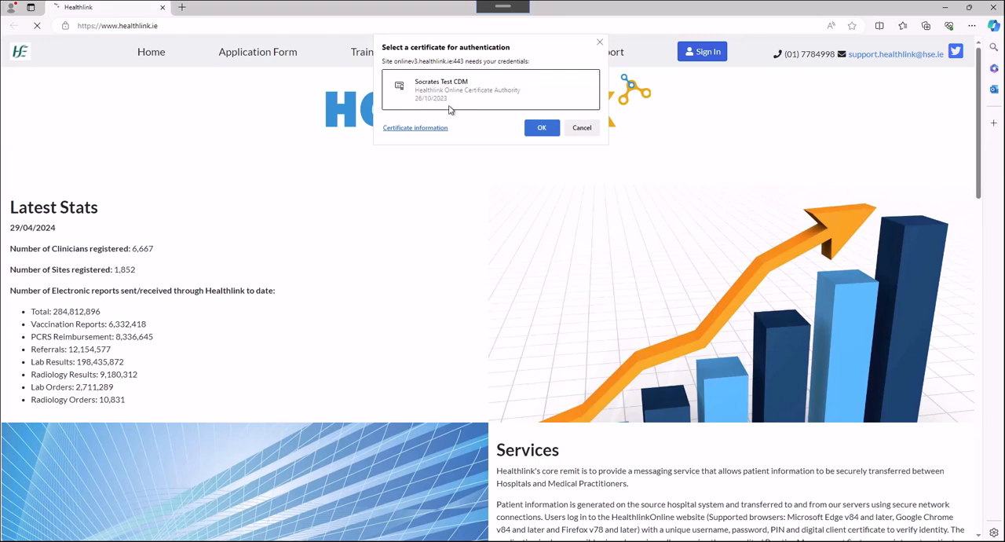
mouse_move(352, 402)
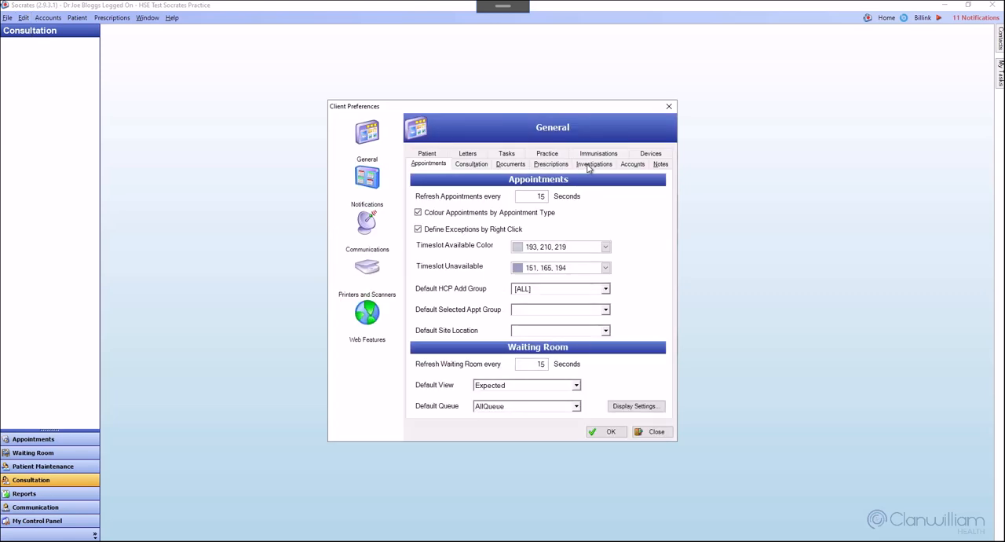
List the lab messaging client certificates in the Investigations preferences, showing Socrates Test CDM.
left_click(593, 163)
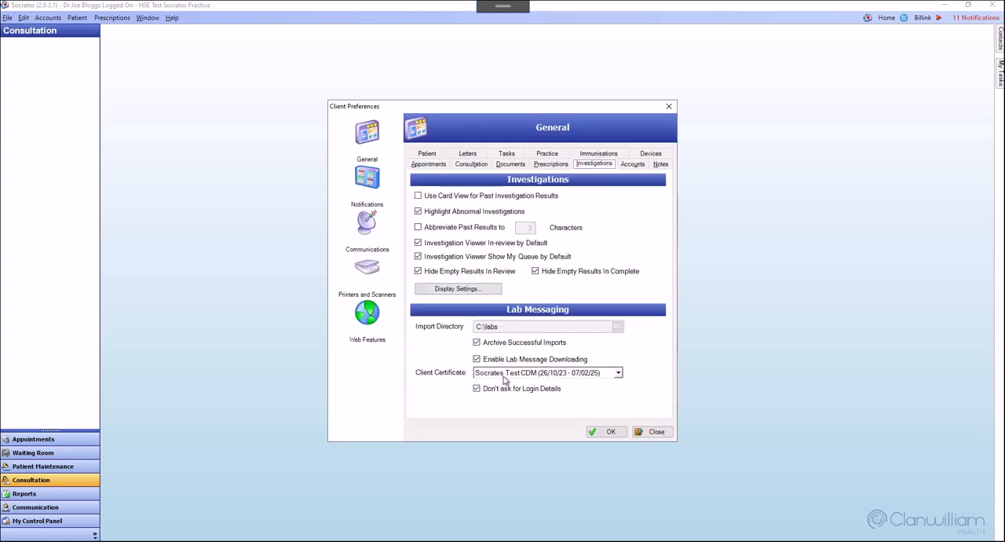
left_click(619, 373)
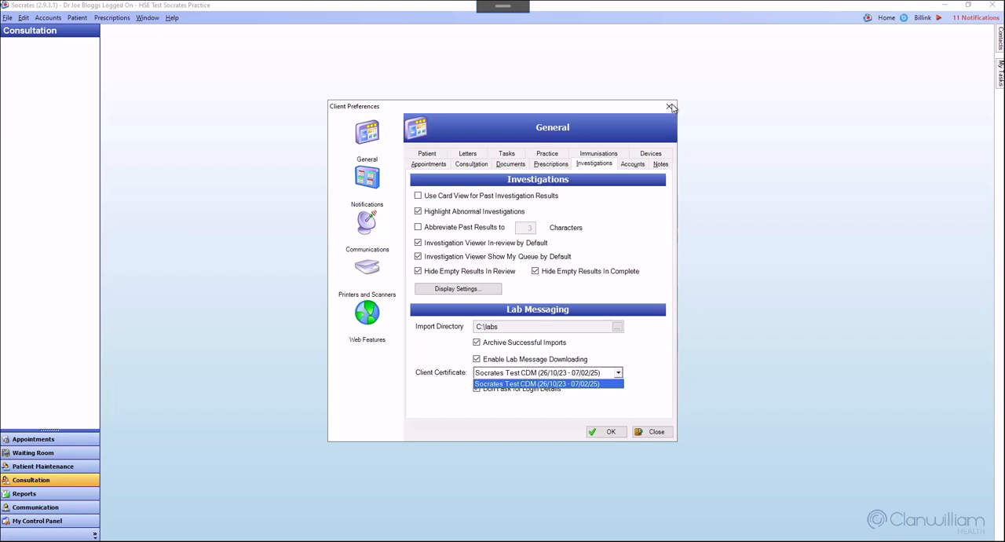
left_click(537, 383)
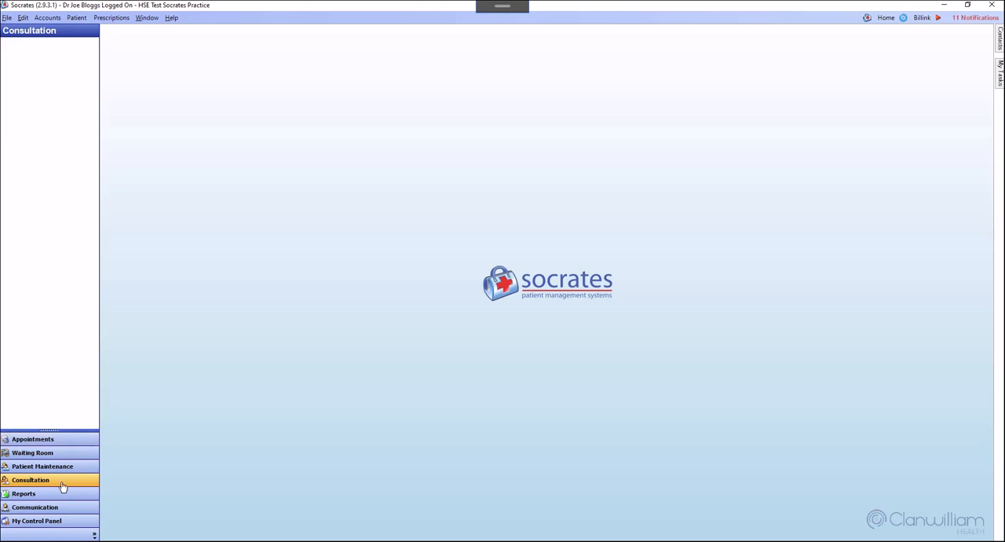
Open the TEST patient's consultation record and show its empty investigation Orders list.
left_click(31, 481)
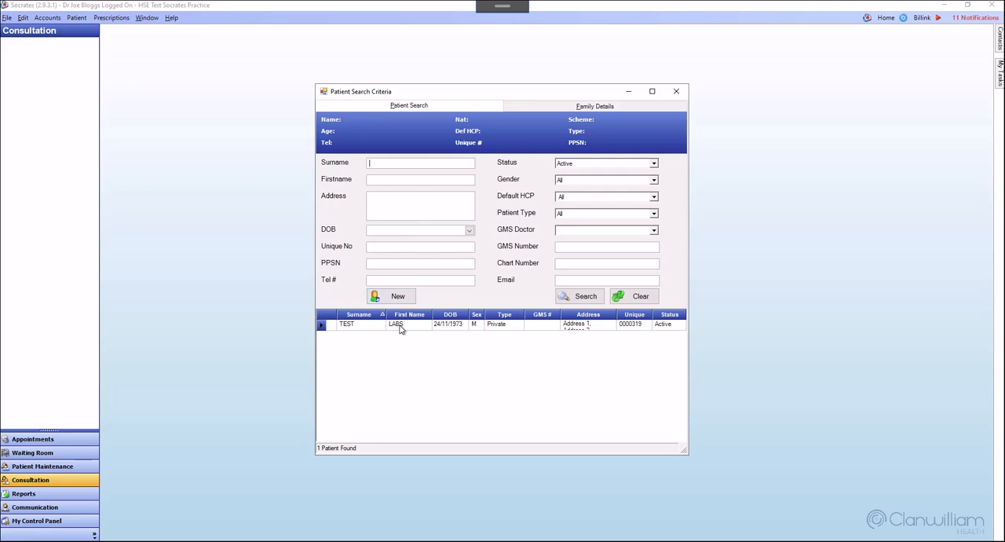
double_click(396, 324)
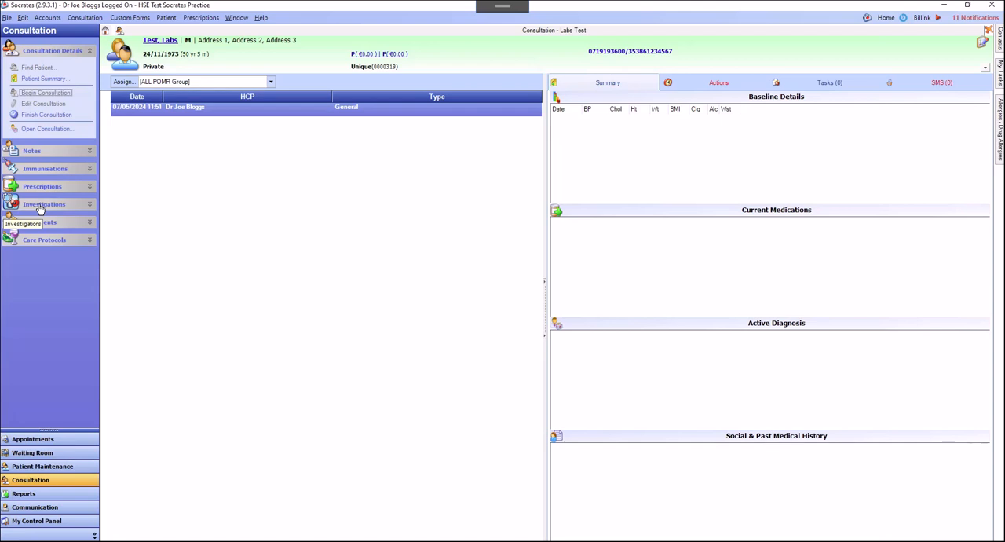
left_click(44, 205)
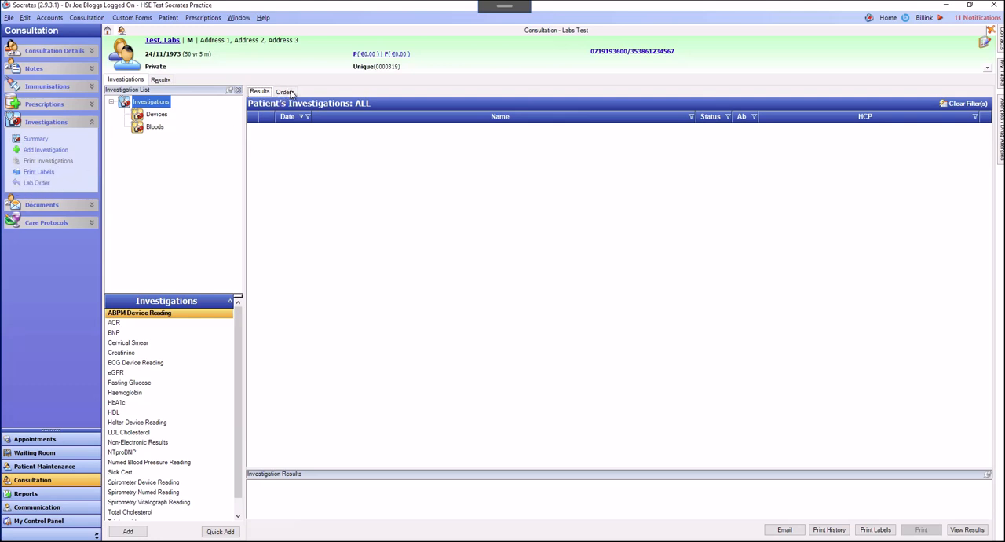
left_click(285, 91)
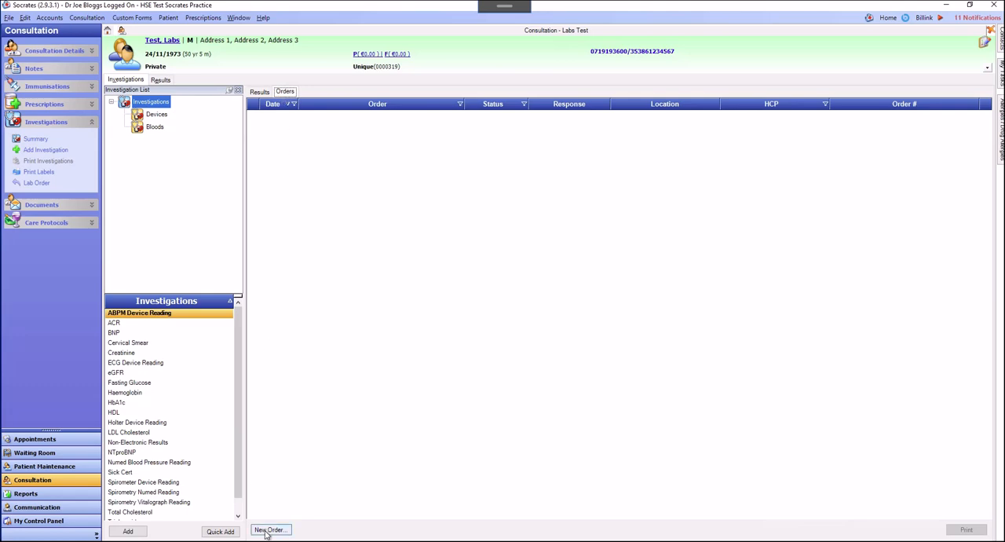
Start a new lab order, reaching its patient search set to Beaumont Hospital with Lab Order referral.
left_click(270, 529)
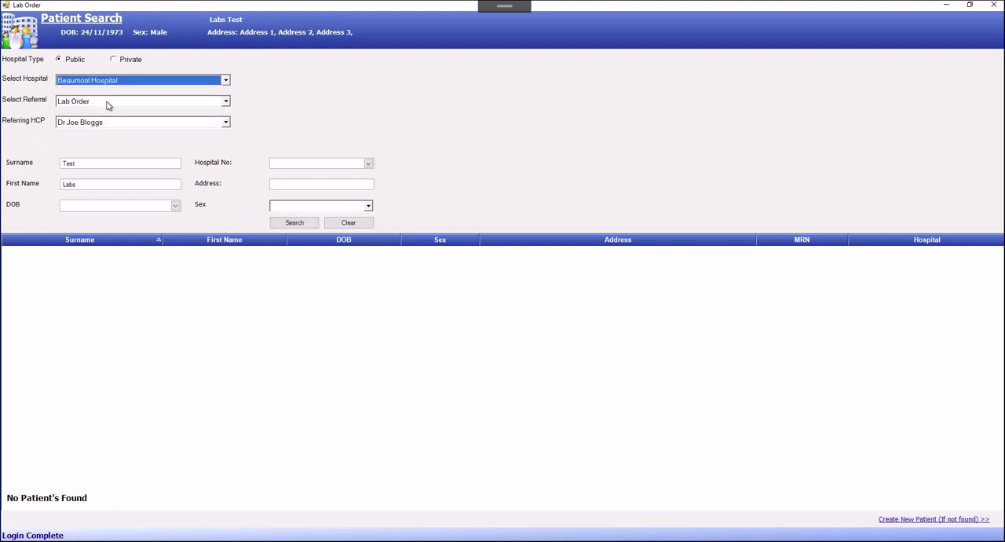
mouse_move(100, 100)
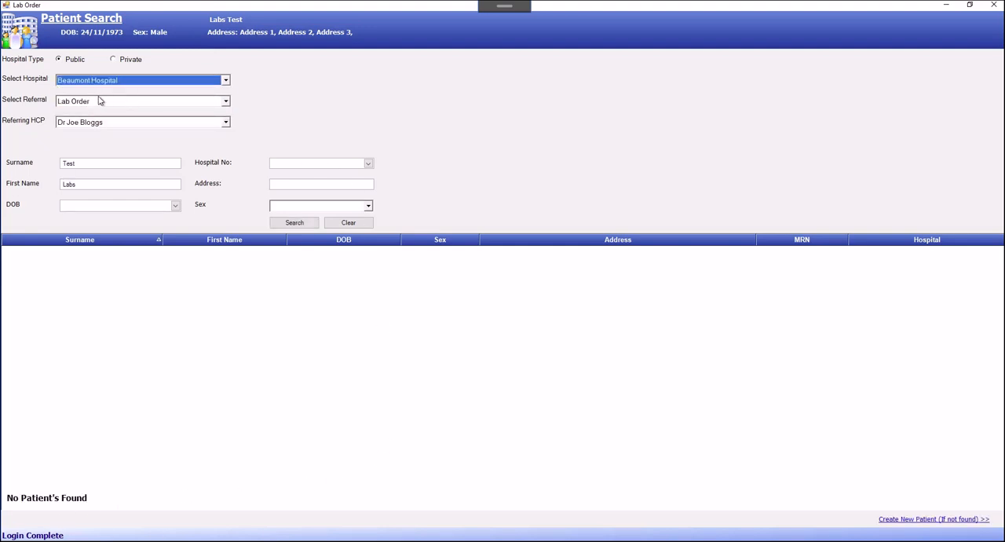
mouse_move(150, 104)
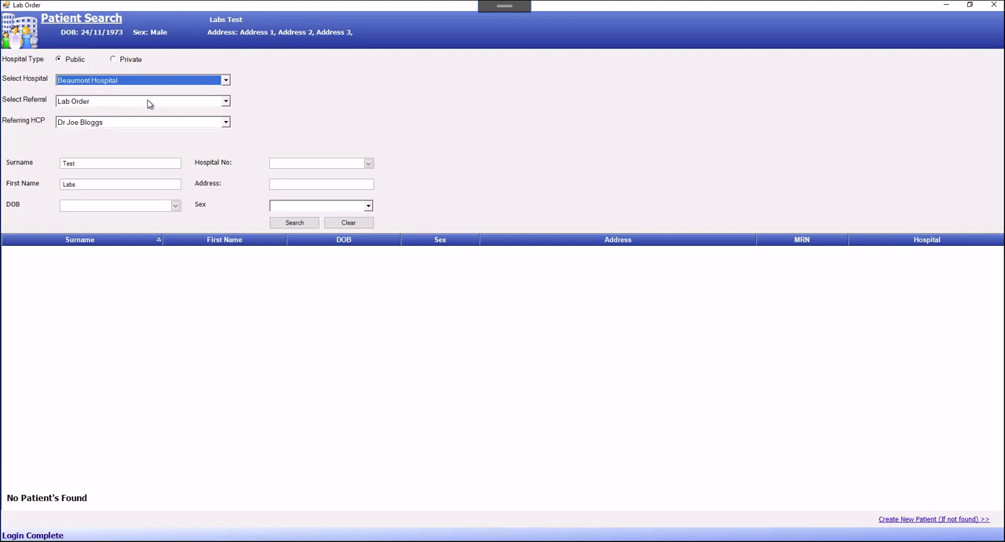
left_click(118, 122)
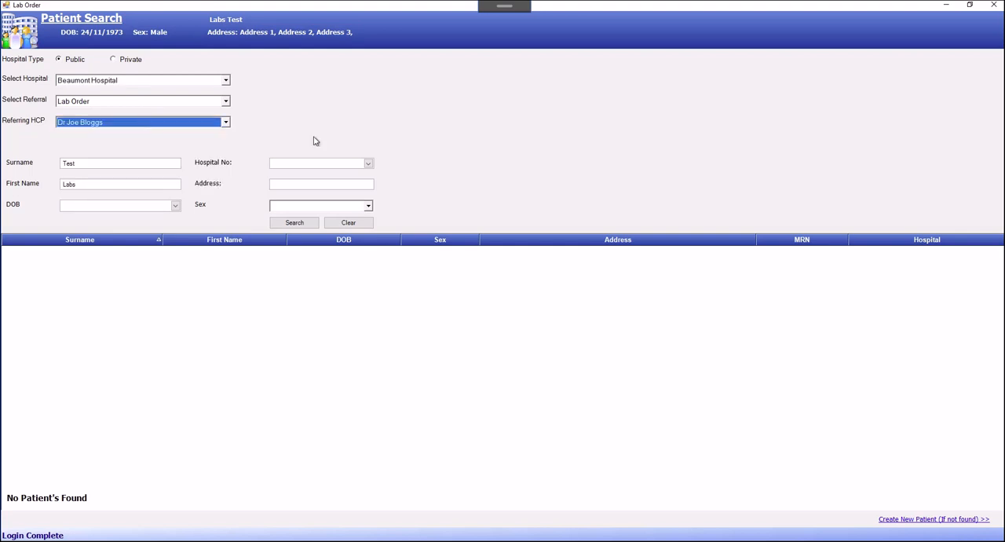
mouse_move(395, 139)
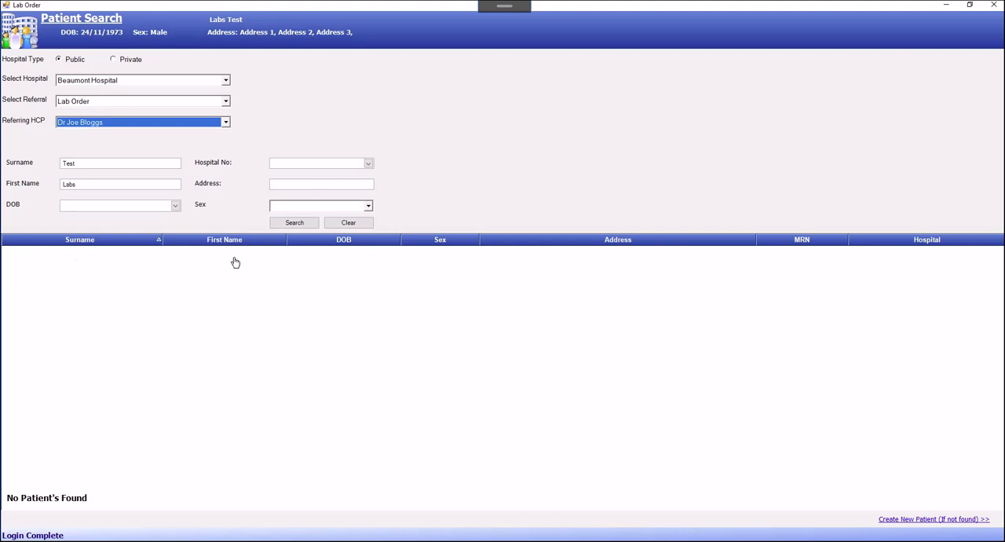
mouse_move(104, 275)
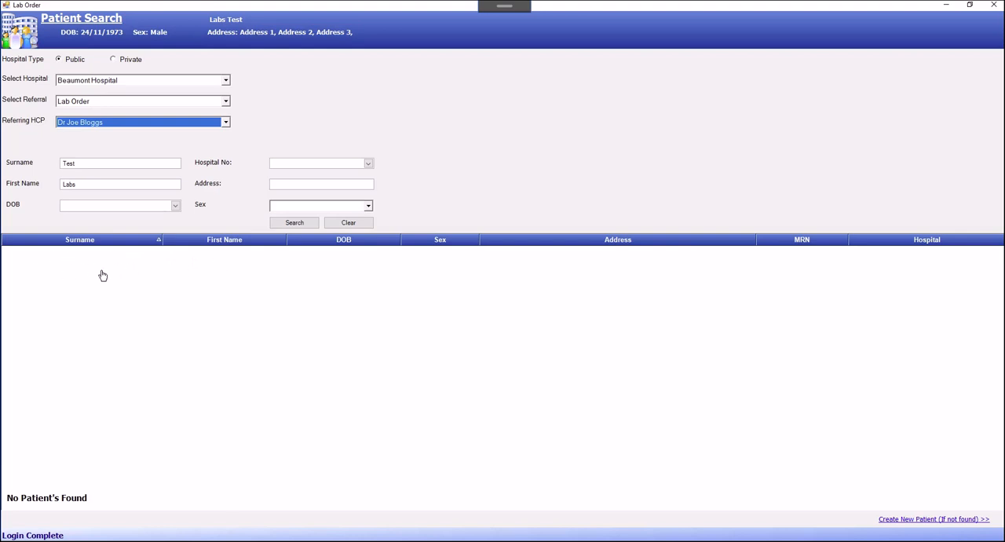
mouse_move(245, 271)
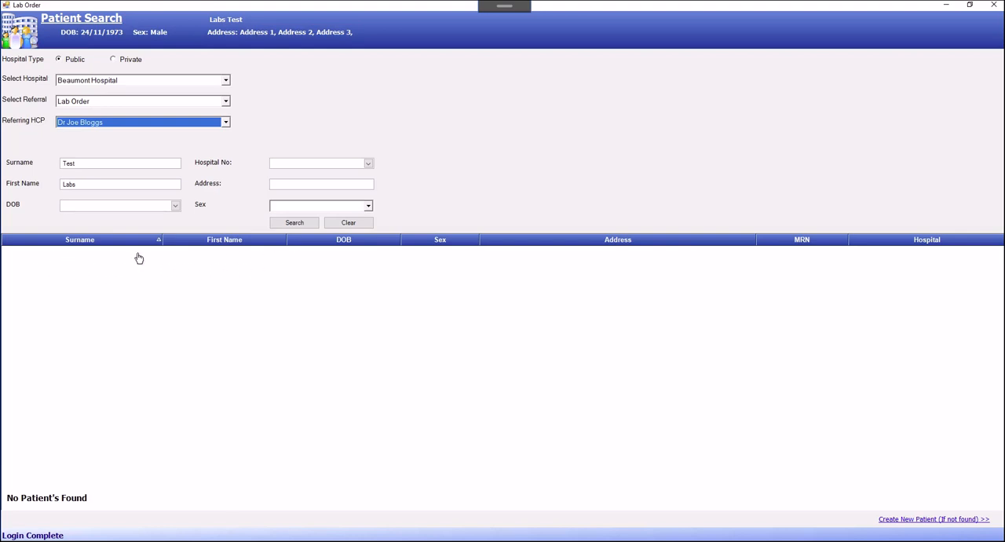
mouse_move(700, 437)
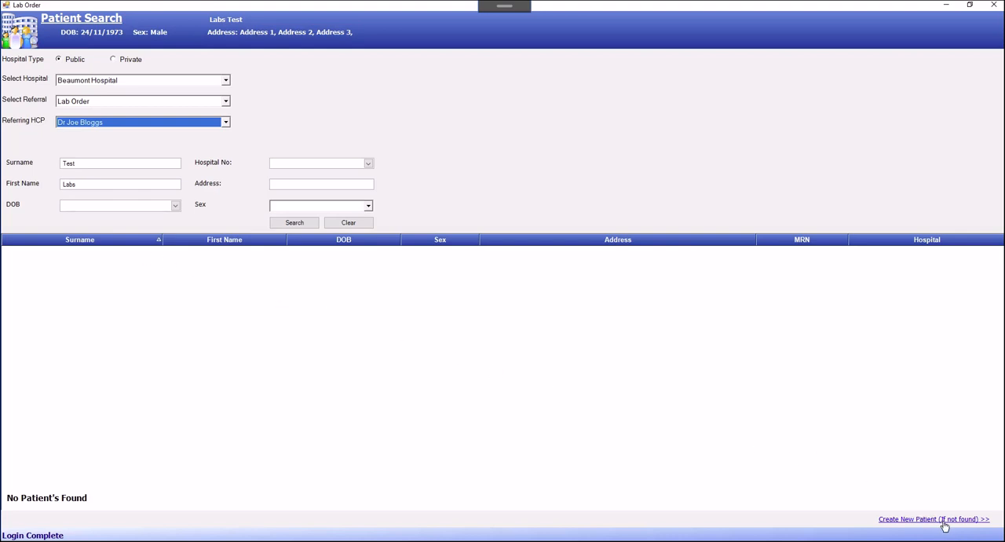
Proceed to the Labs Test lab order form and move into its Clinical Details box.
left_click(932, 518)
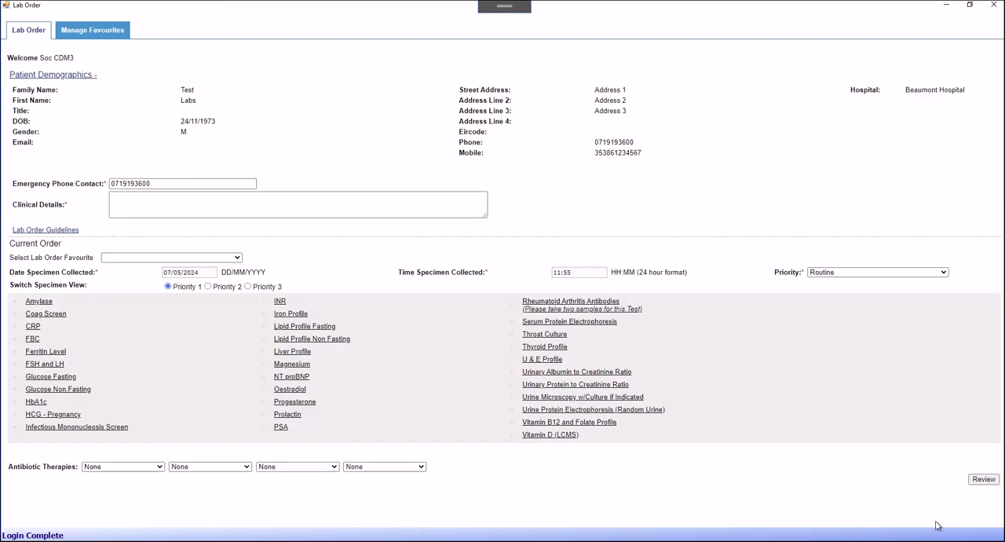
mouse_move(197, 88)
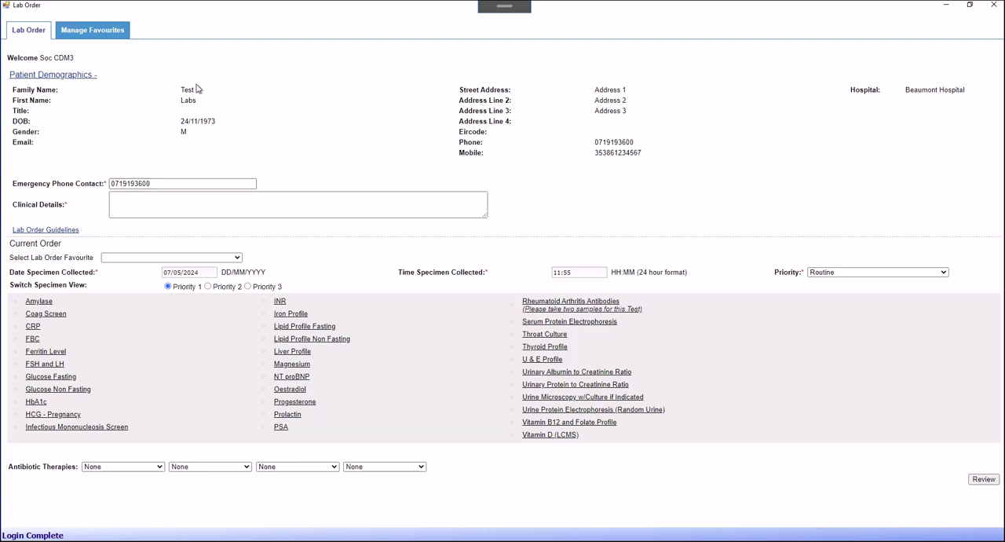
mouse_move(459, 96)
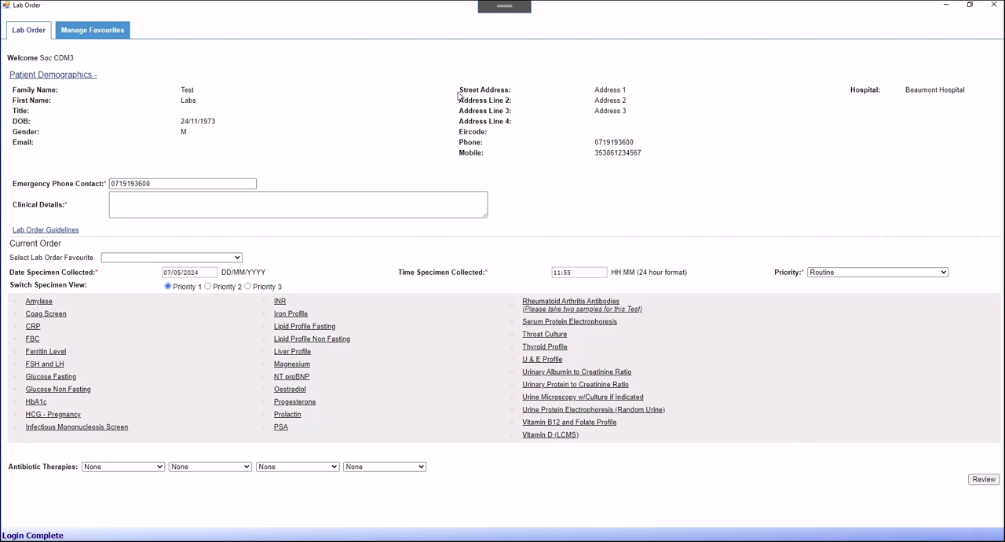
mouse_move(819, 119)
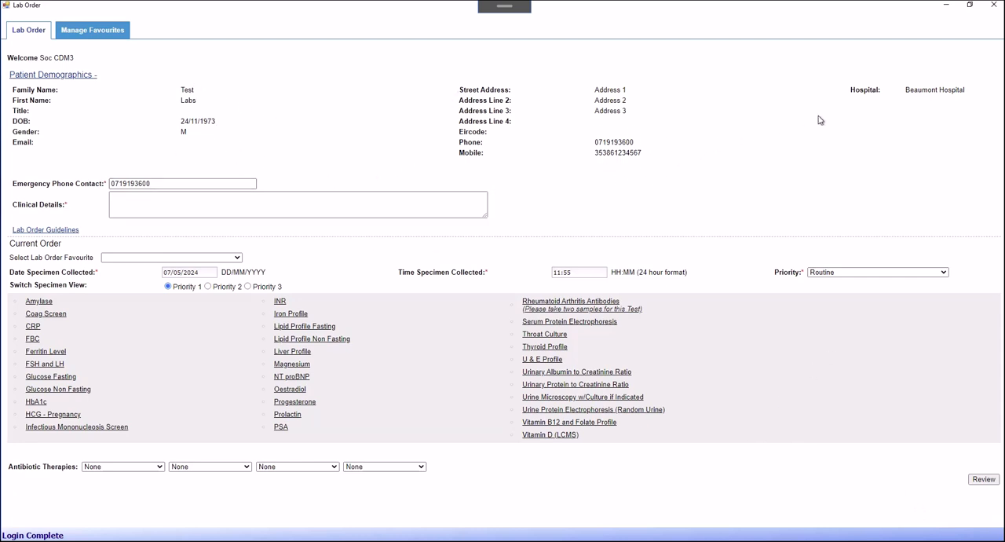
mouse_move(875, 88)
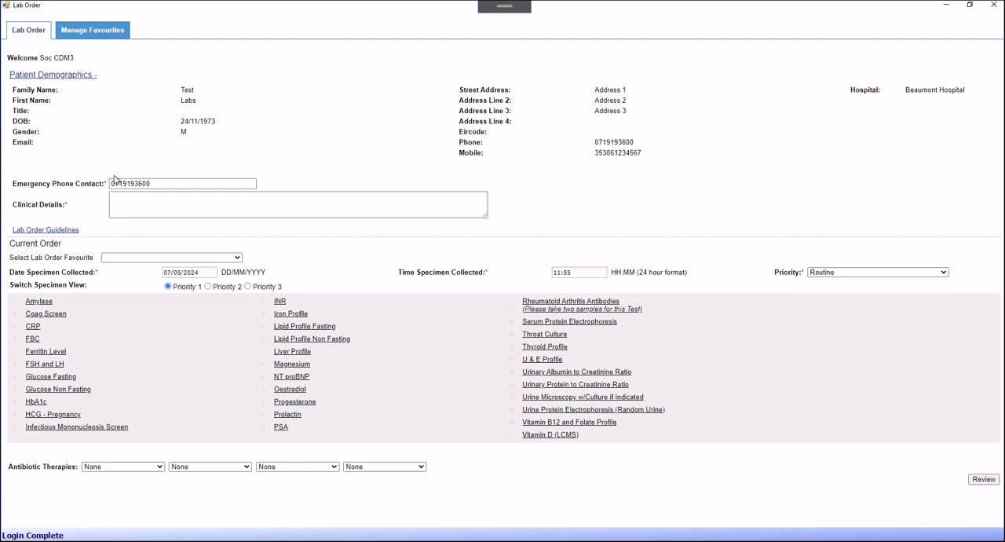
left_click(297, 204)
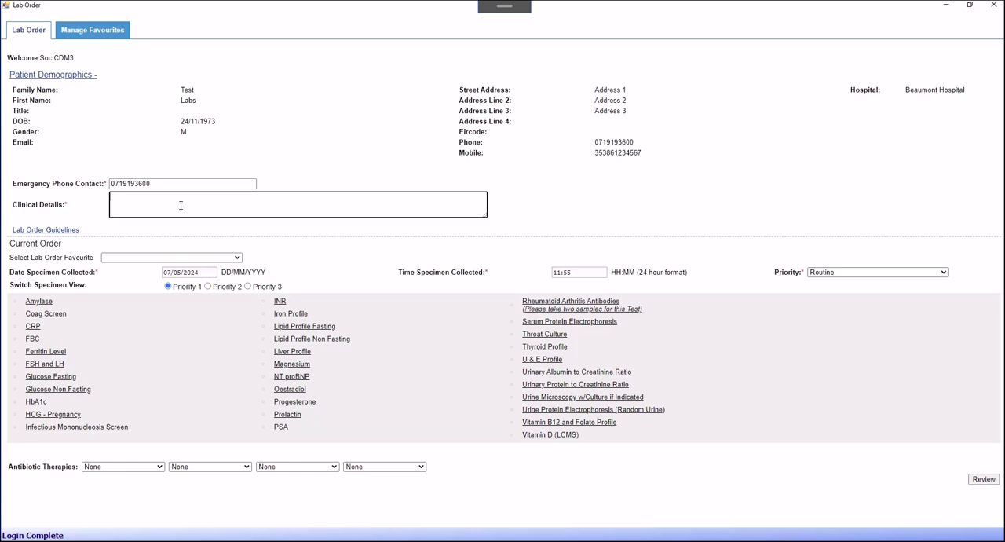
Enter 'Diabetic Bloods' as the order's clinical details.
type("Ds")
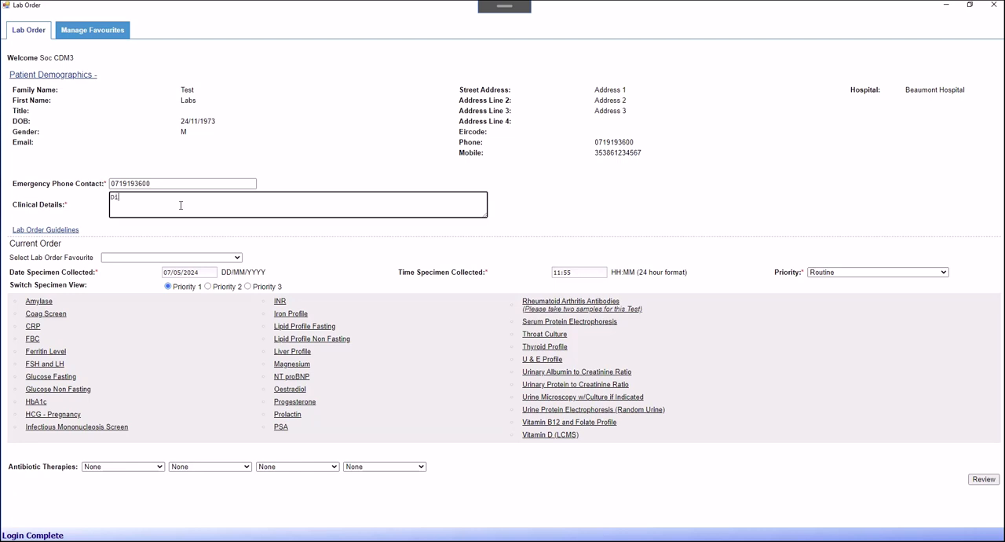
type("Diabetic")
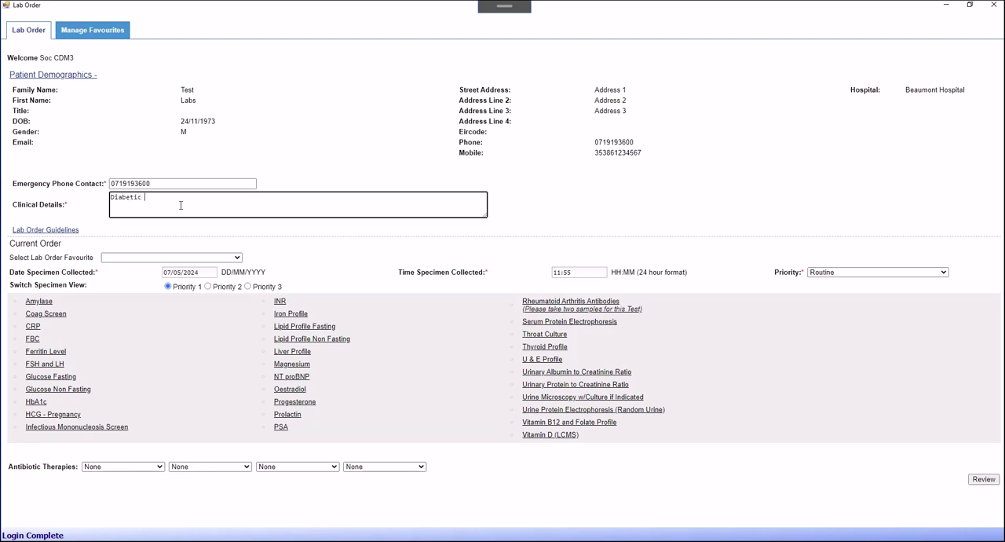
type("Bloods")
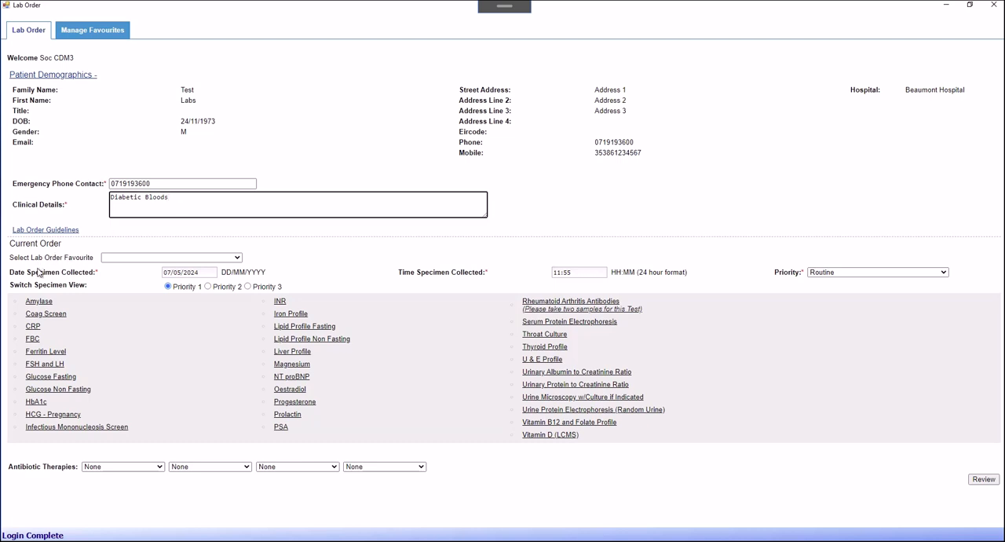
mouse_move(38, 274)
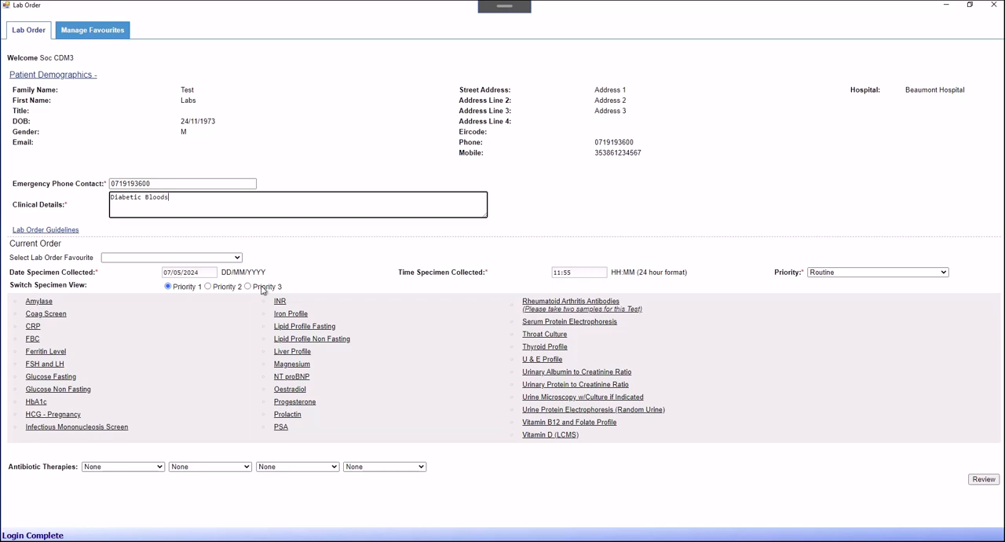
mouse_move(38, 383)
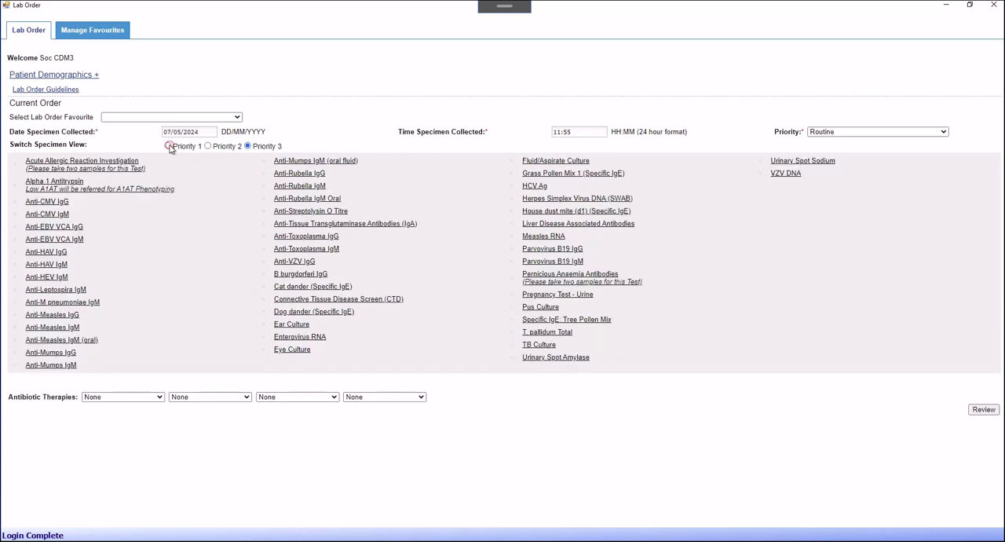
From the Priority 1 tests add HbA1c, Lipid Profile Non Fasting and Liver Profile.
left_click(170, 146)
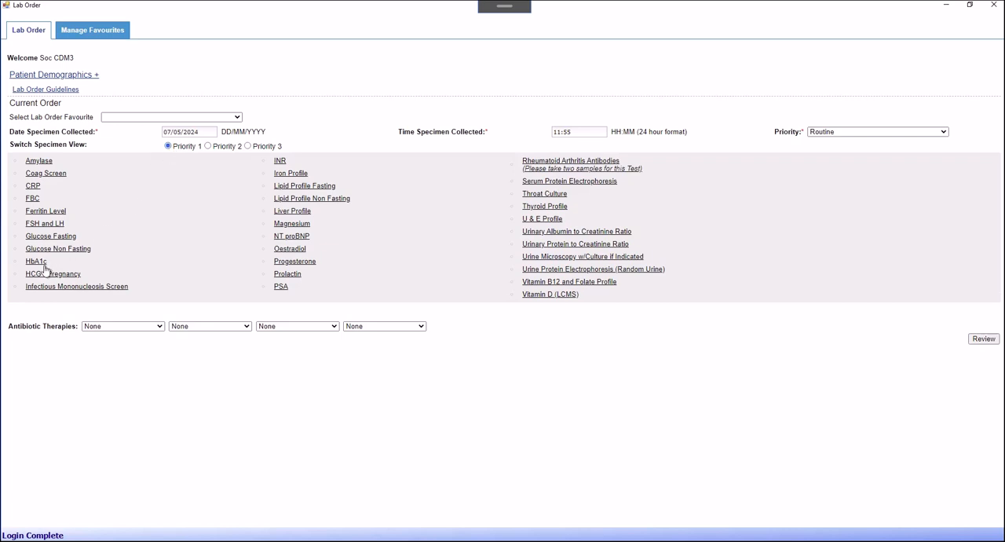
mouse_move(40, 270)
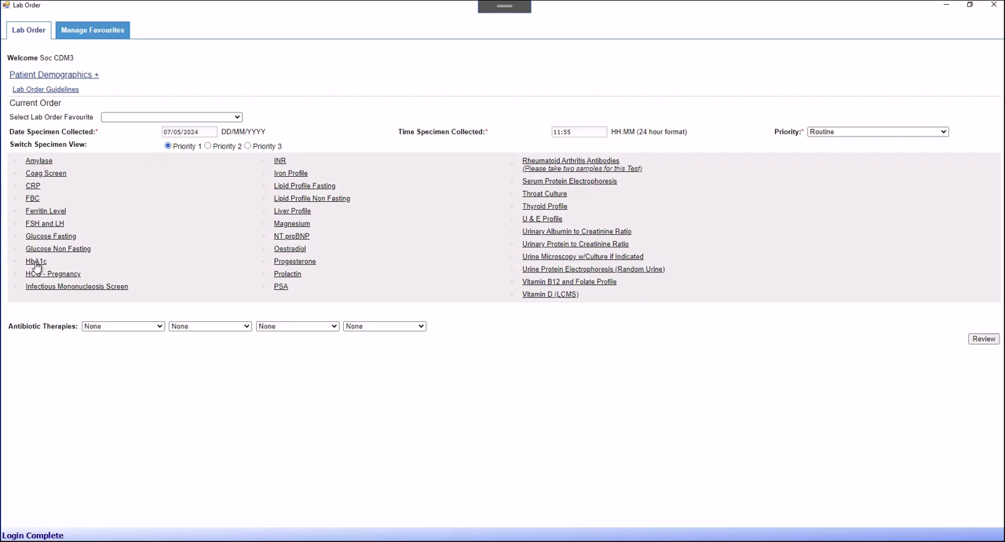
left_click(36, 261)
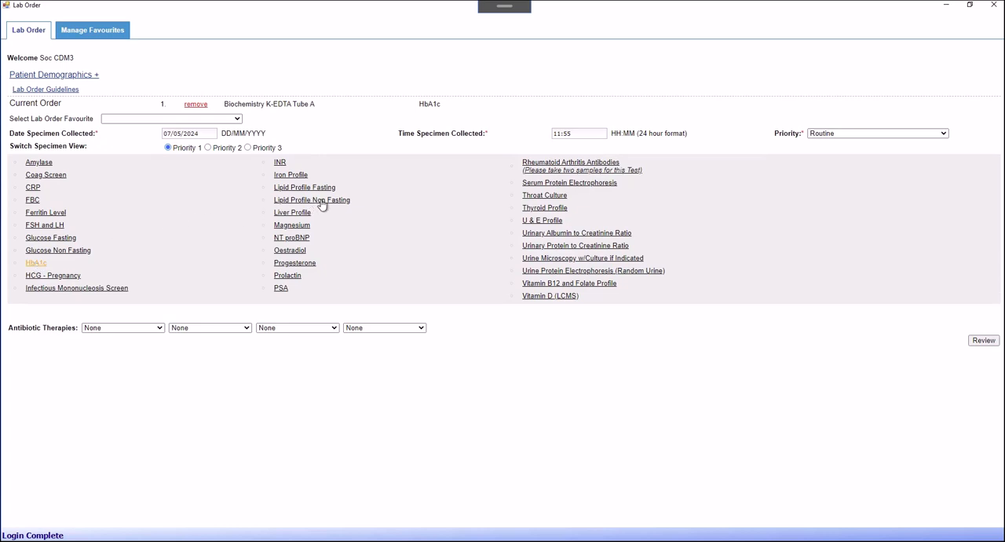
left_click(311, 200)
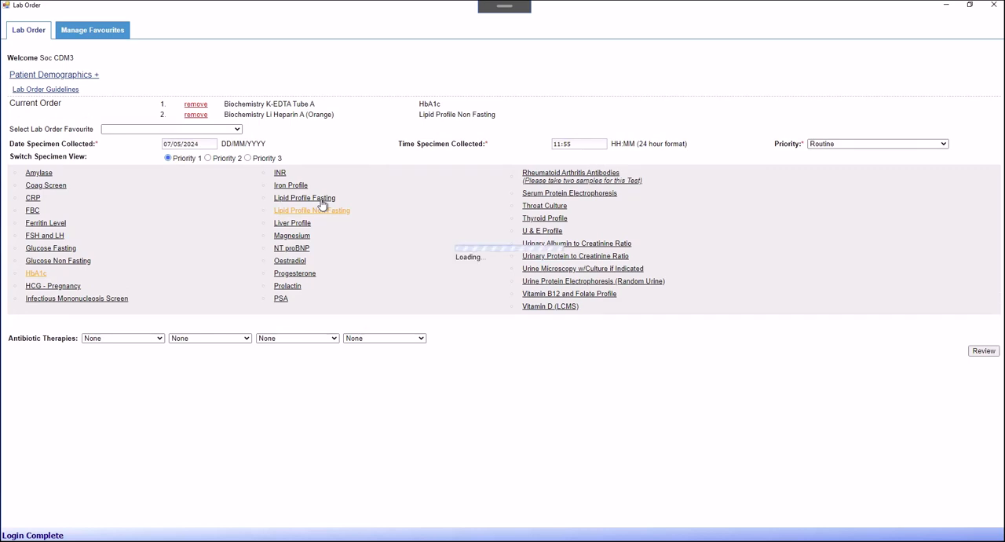
left_click(293, 223)
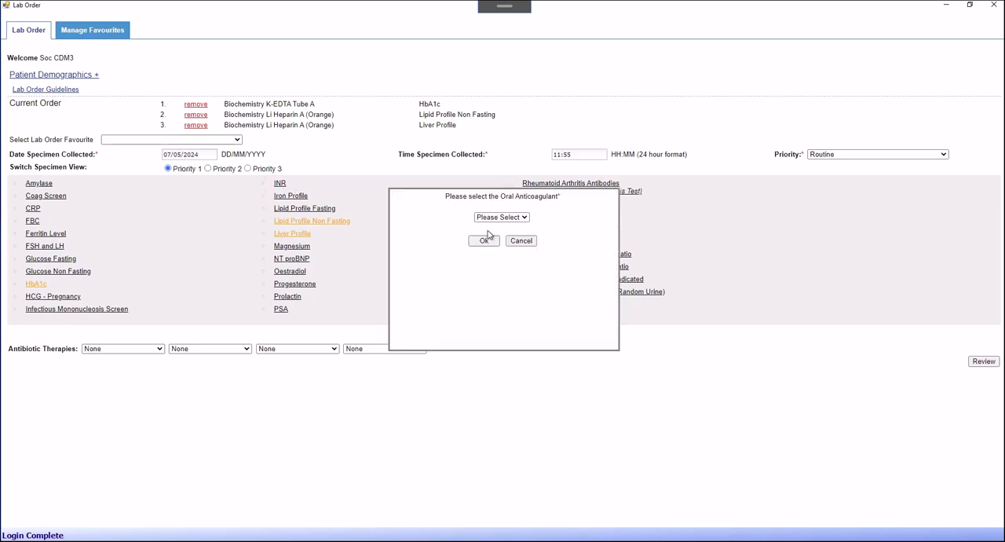
Choose Warfarin as the oral anticoagulant and confirm it.
left_click(501, 216)
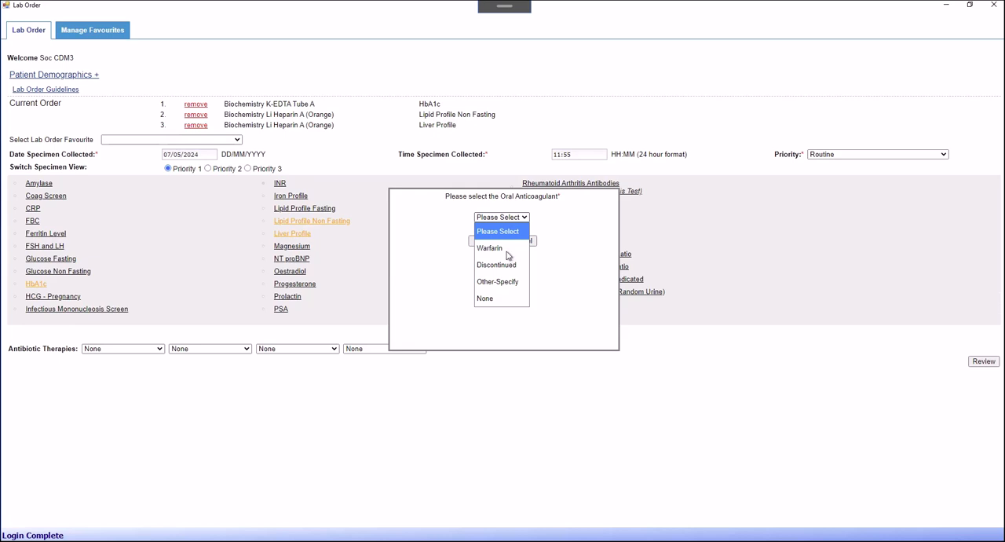
left_click(490, 248)
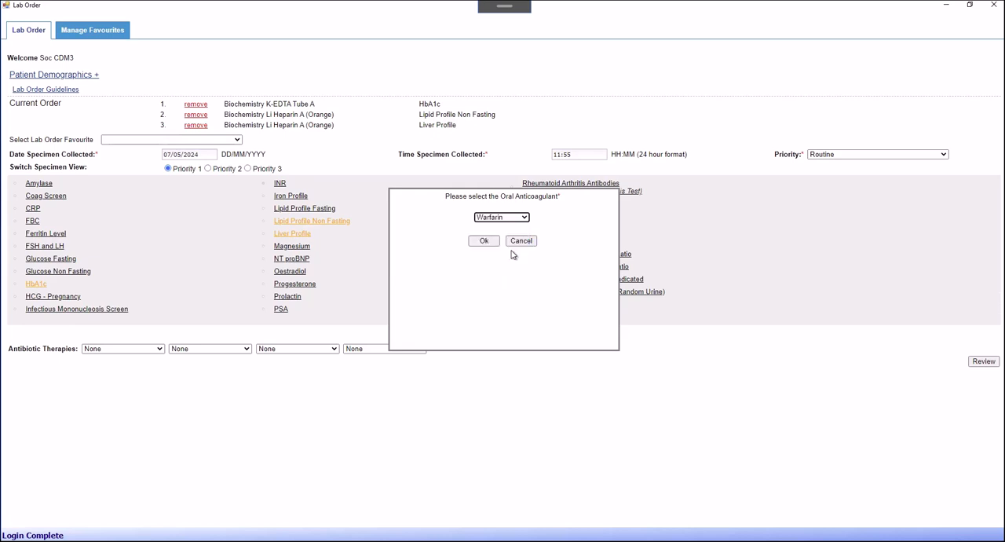
left_click(483, 240)
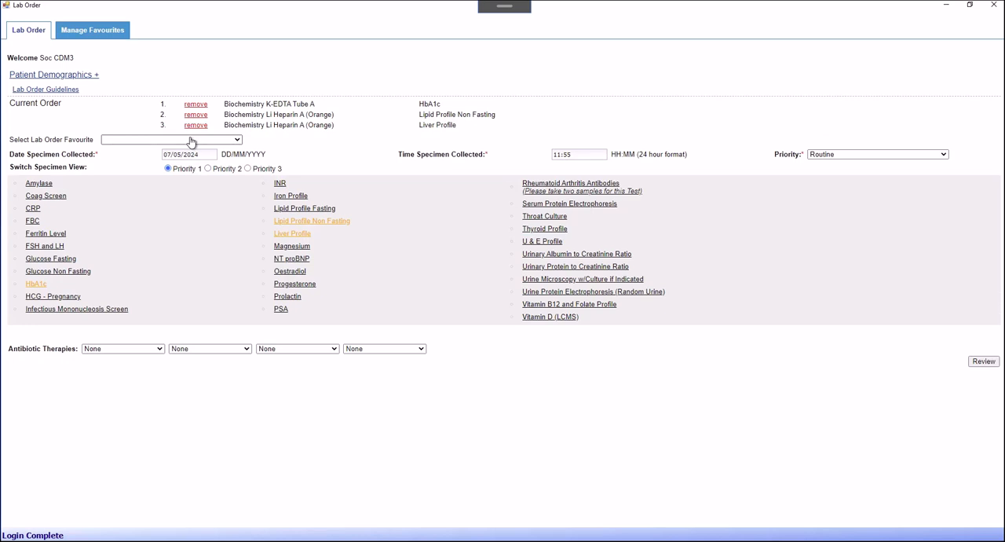
mouse_move(38, 154)
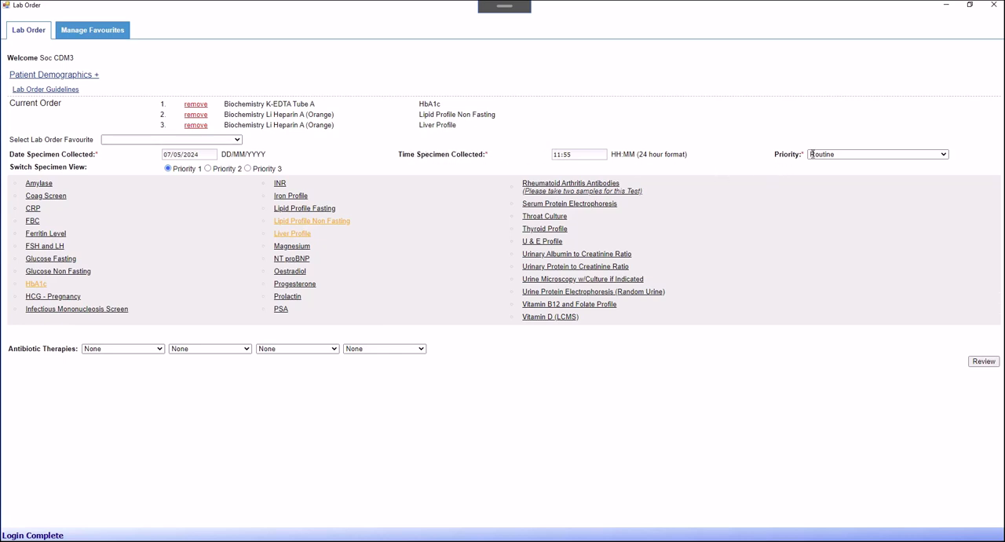
mouse_move(38, 355)
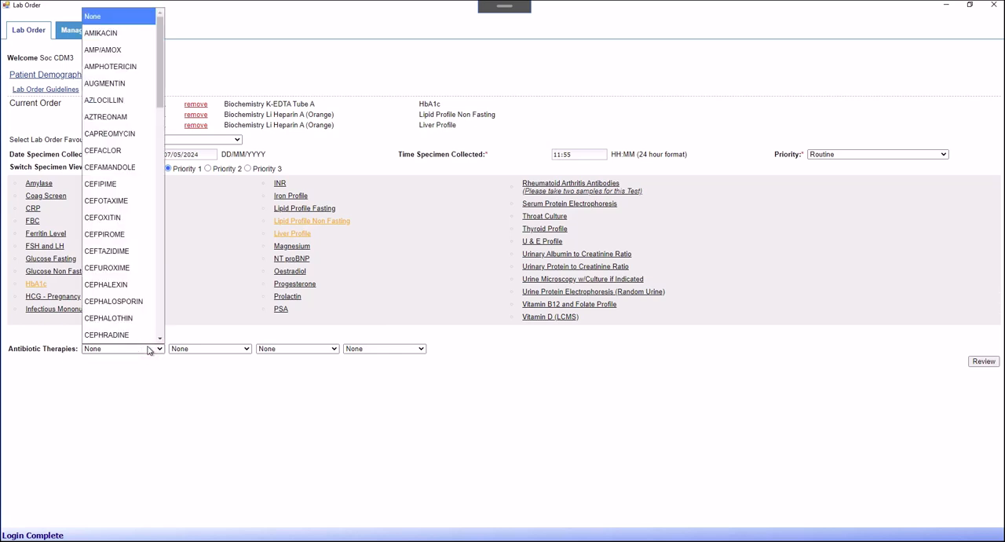
Leave first antibiotic therapy as None, keeping the Routine order with its three biochemistry tests.
left_click(123, 348)
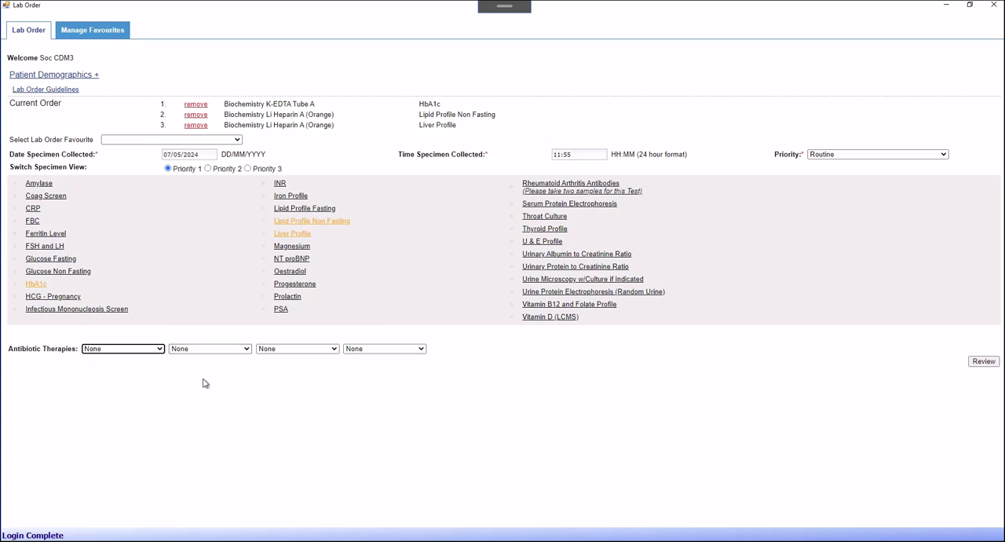
mouse_move(287, 108)
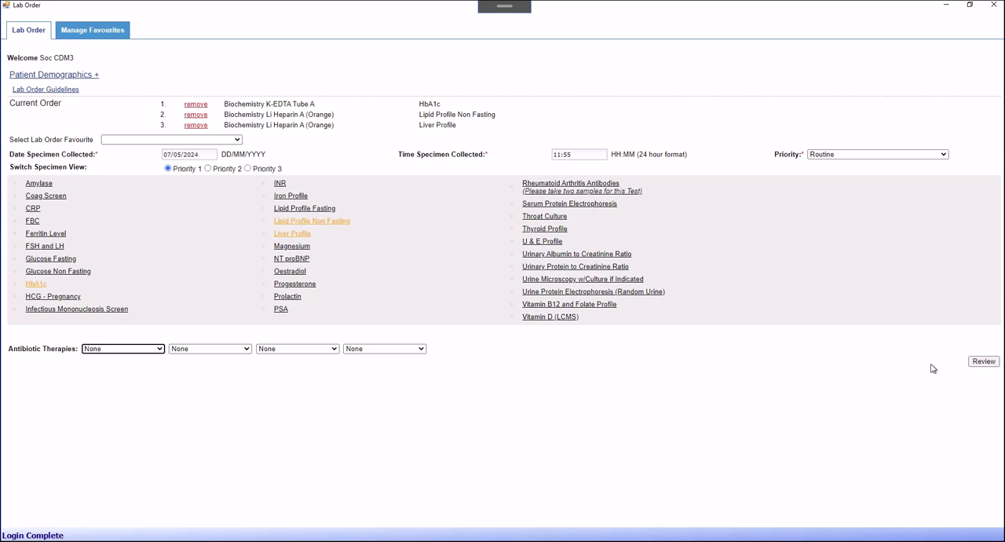
Review the order, amend its tests, then review again to reach the summary of both specimens and three tests.
left_click(983, 361)
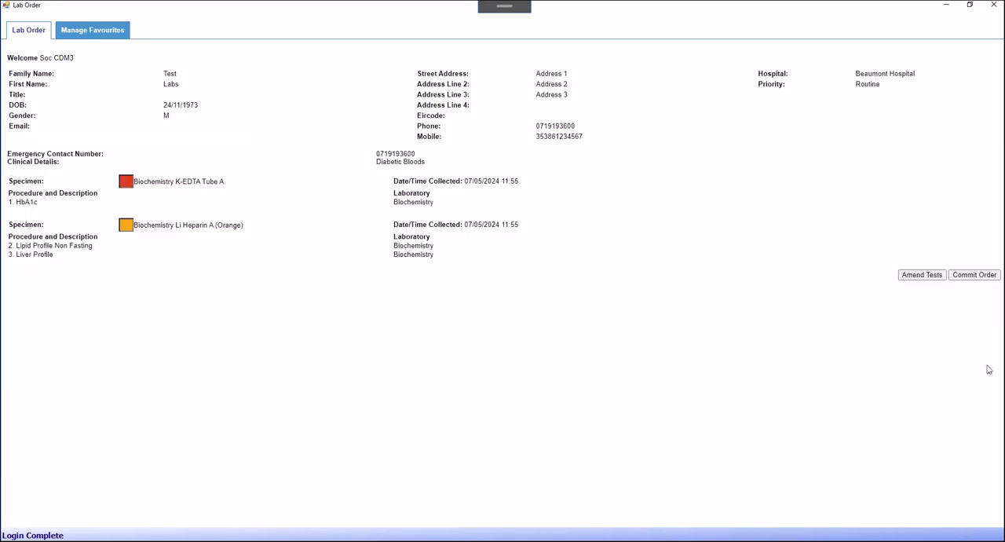
mouse_move(947, 372)
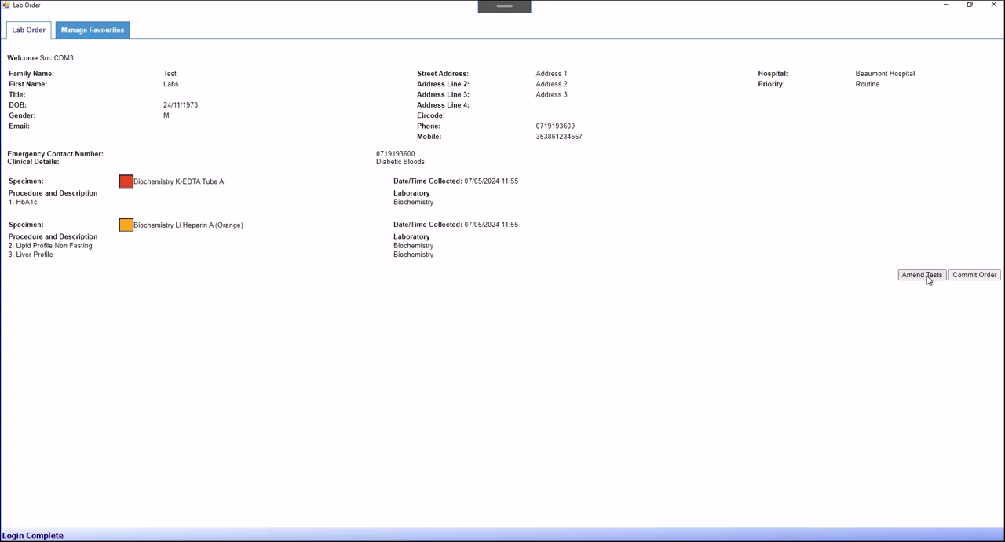
left_click(920, 273)
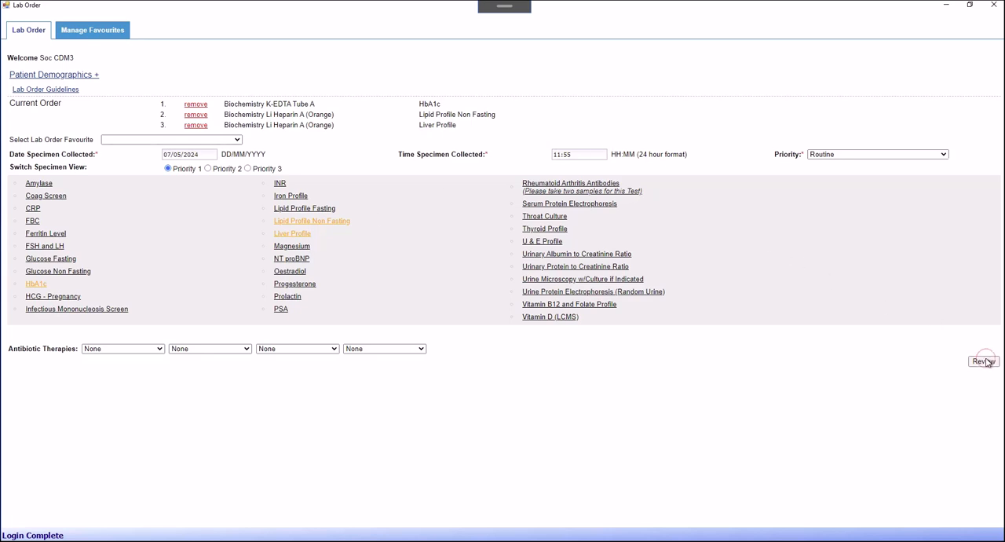
left_click(983, 362)
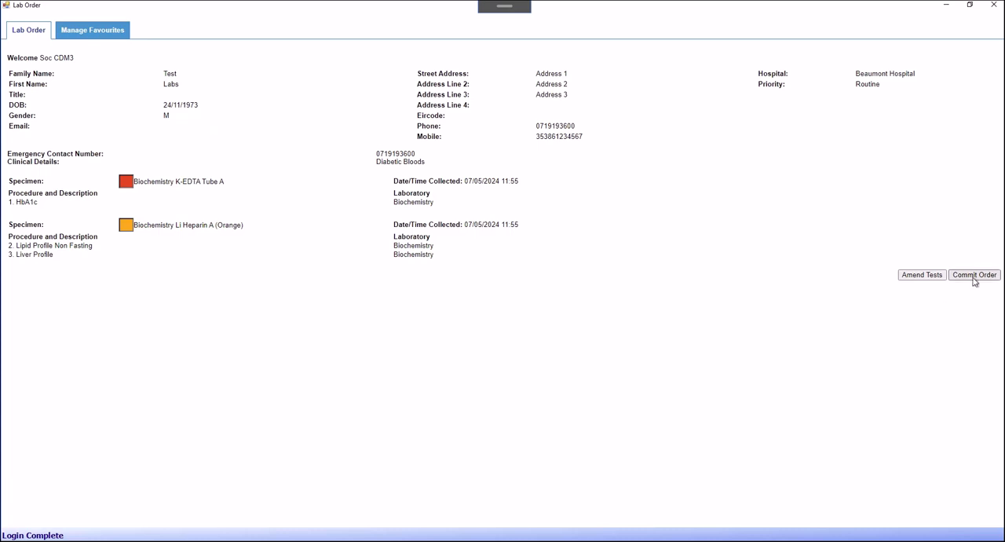
Commit the lab order and acknowledge the required EDTA and lithium heparin specimens.
left_click(973, 273)
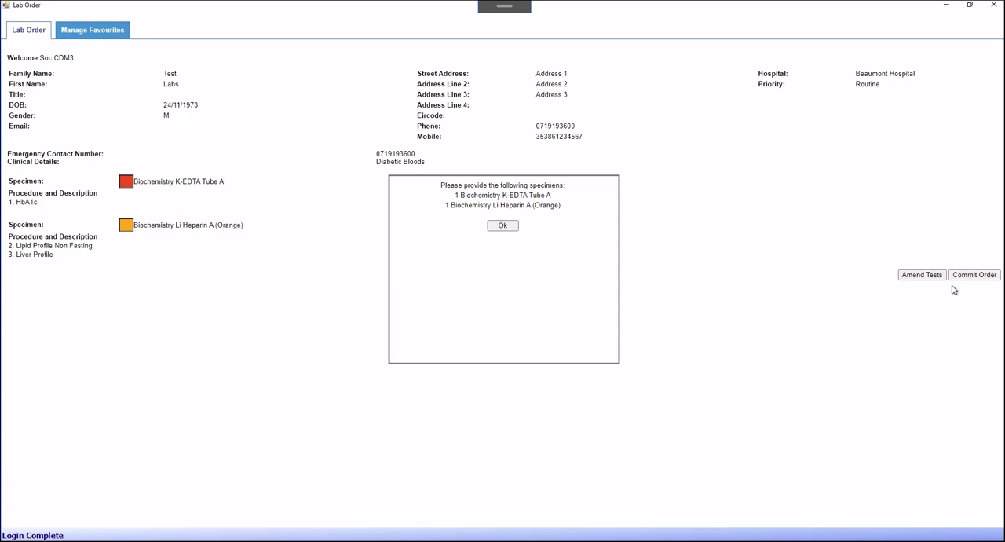
mouse_move(512, 236)
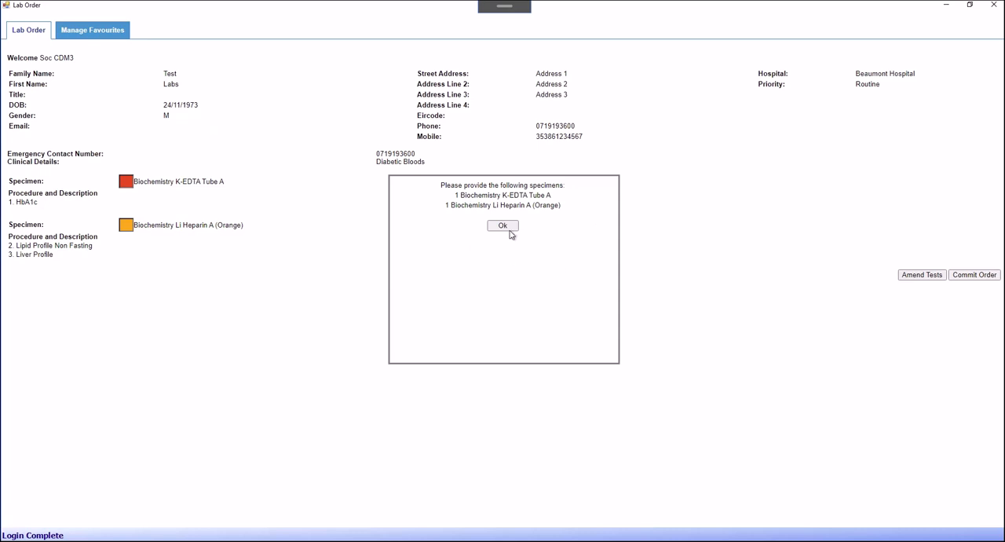
left_click(503, 226)
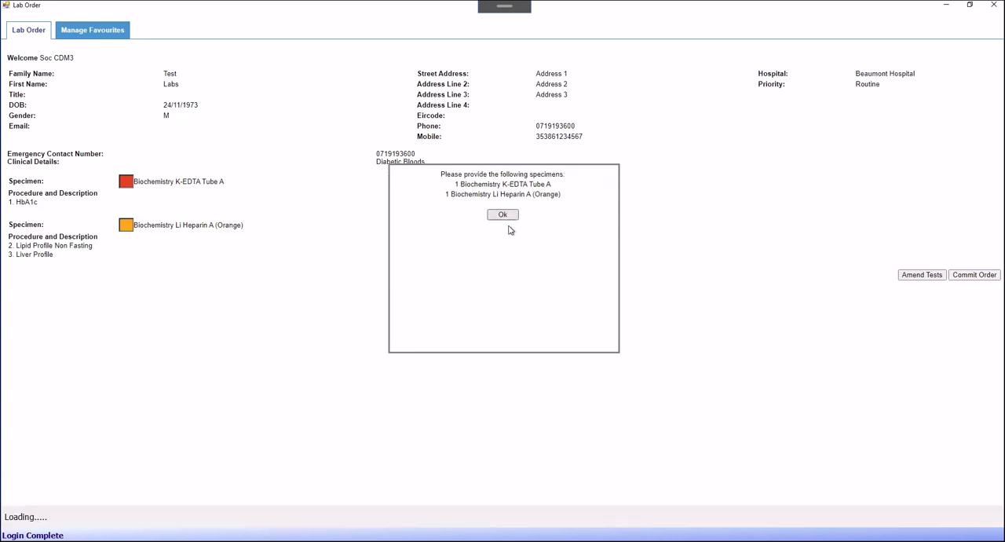
Dismiss the specimen notice so the Lab Order Request report and Print dialog appear.
left_click(502, 214)
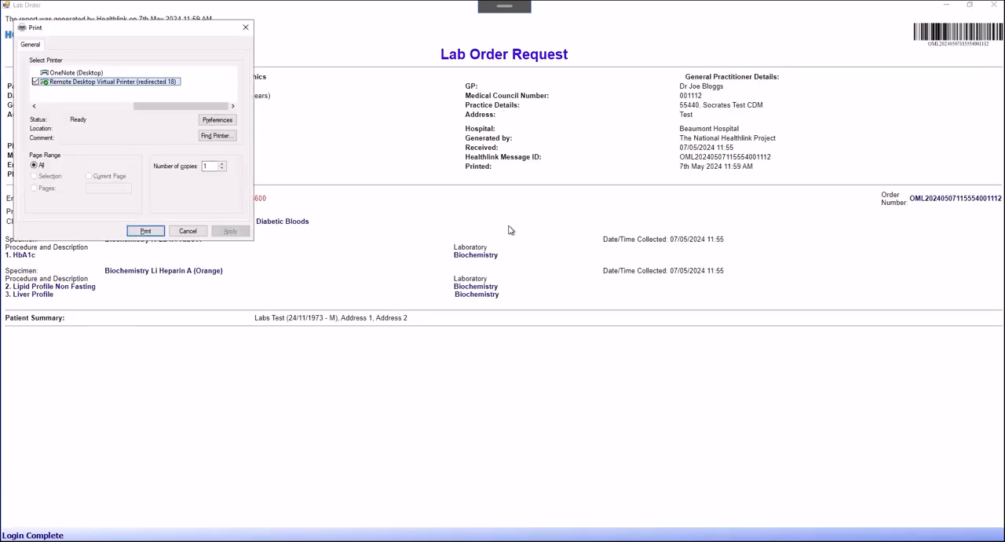
mouse_move(301, 119)
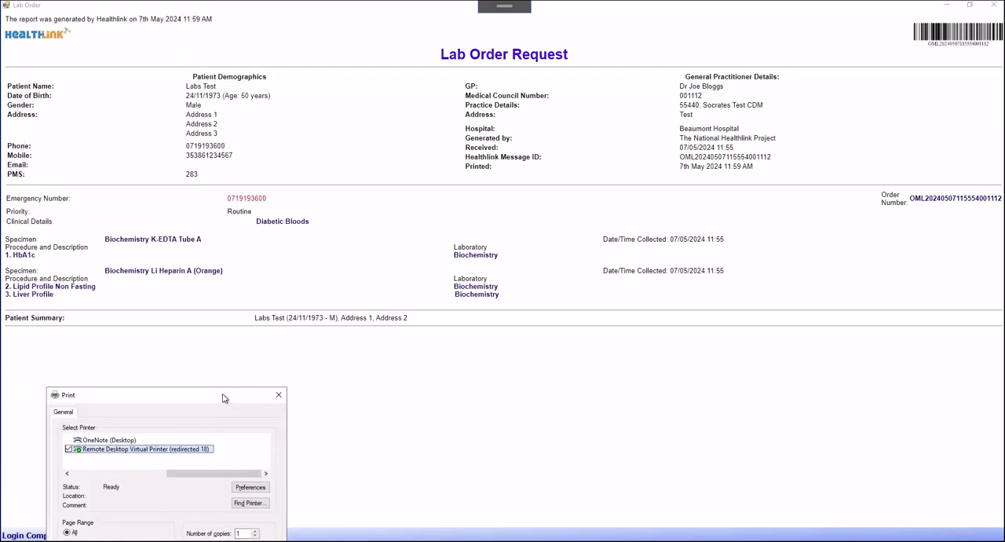
mouse_move(181, 53)
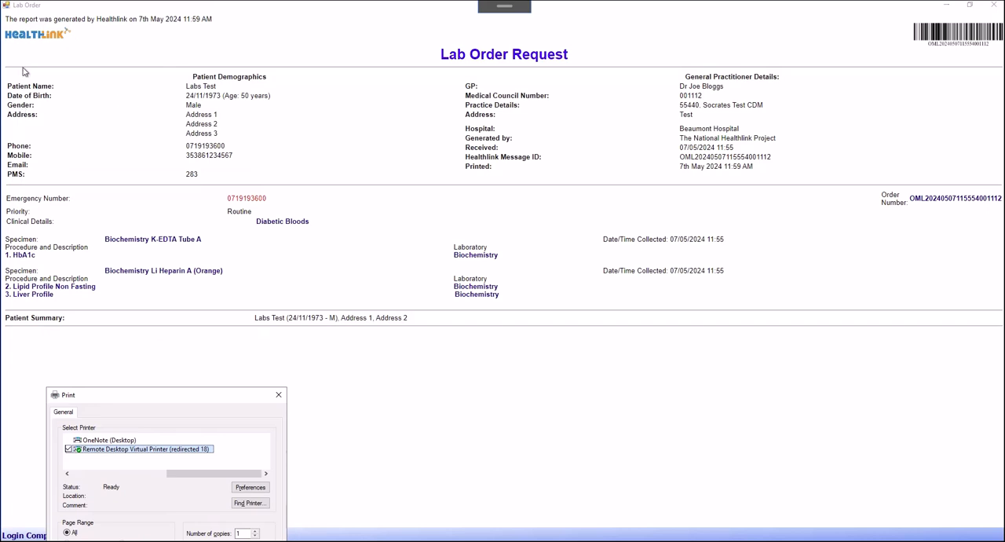
mouse_move(801, 177)
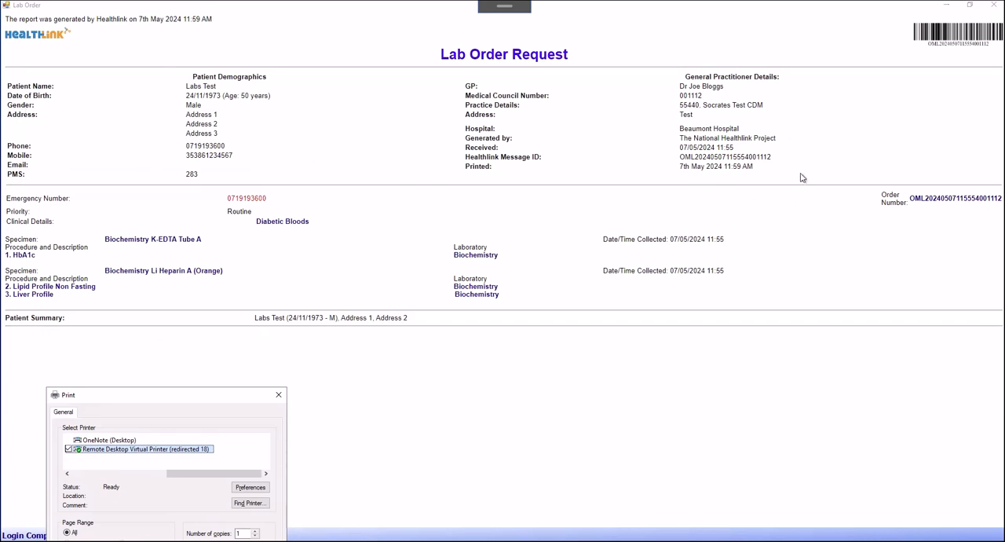
mouse_move(468, 232)
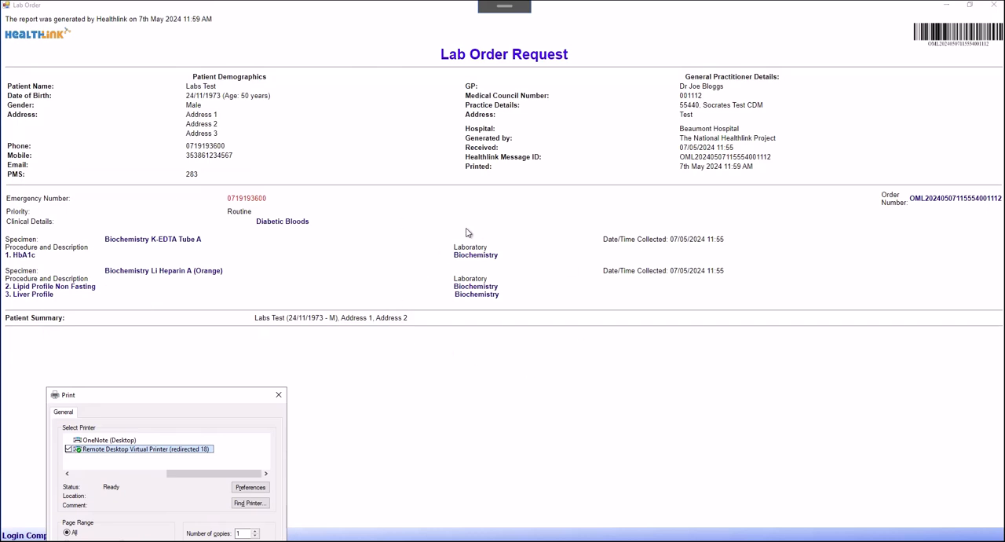
mouse_move(941, 56)
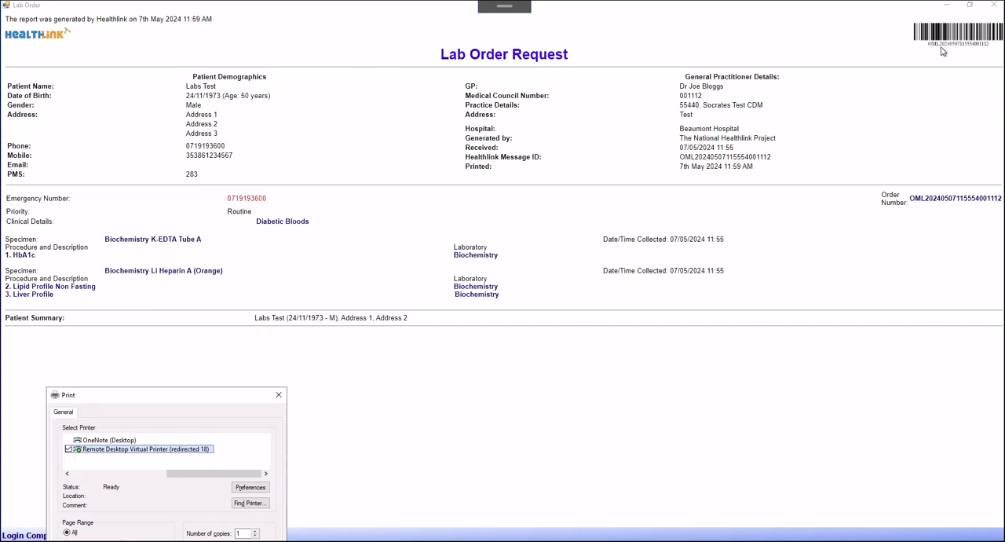
mouse_move(202, 405)
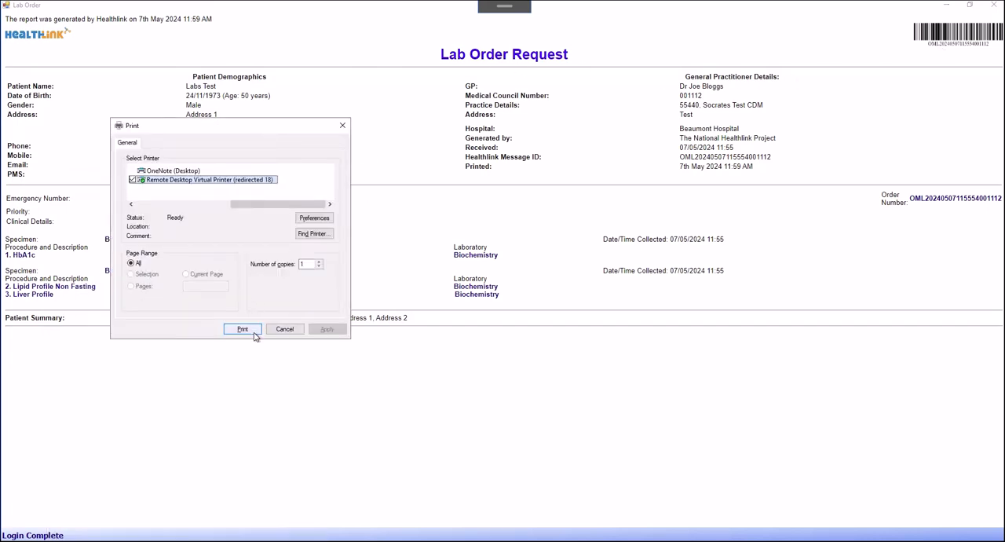
Send the Lab Order Request report to the selected printer.
left_click(242, 328)
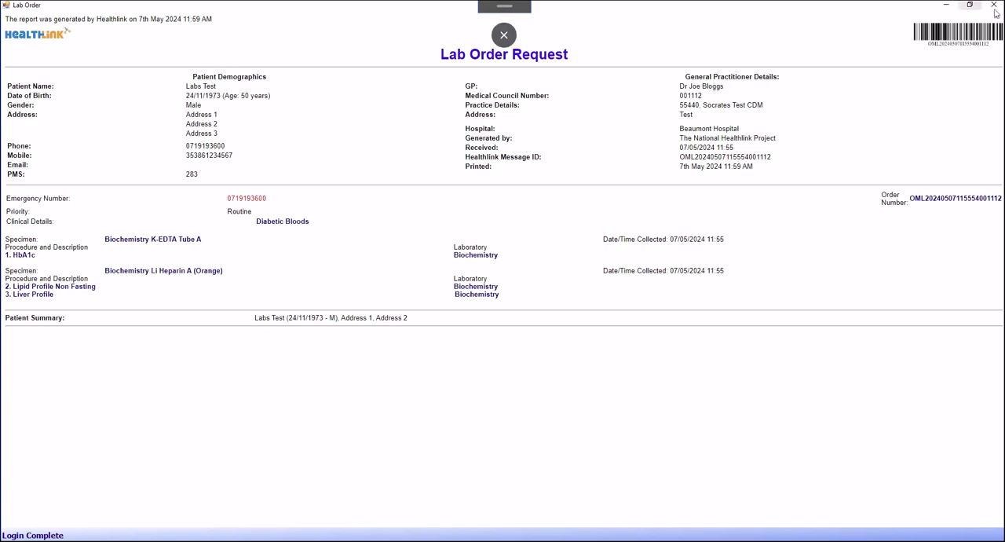
Close the Lab Order Request report to see HbA1c, Lipid and Liver profiles listed as Ordered.
left_click(503, 35)
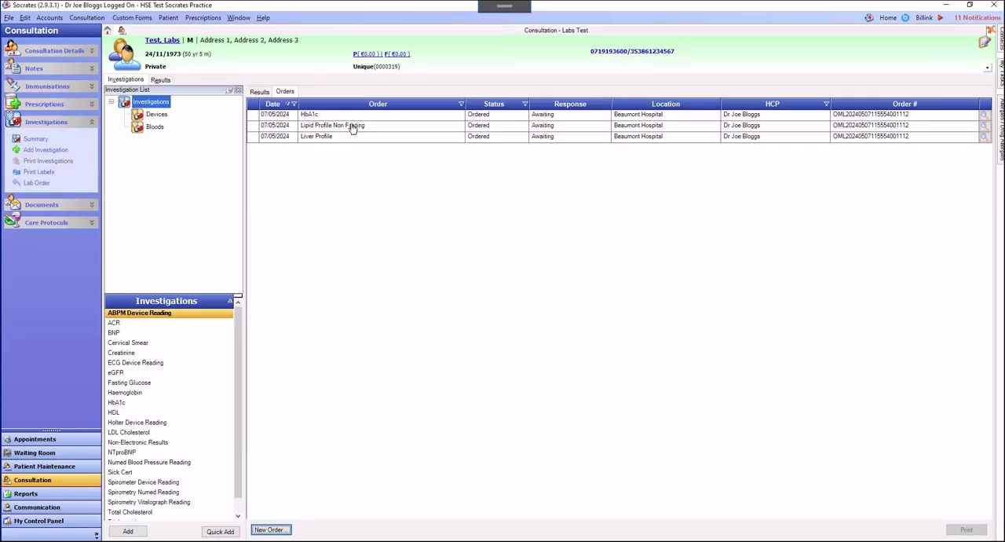
mouse_move(387, 187)
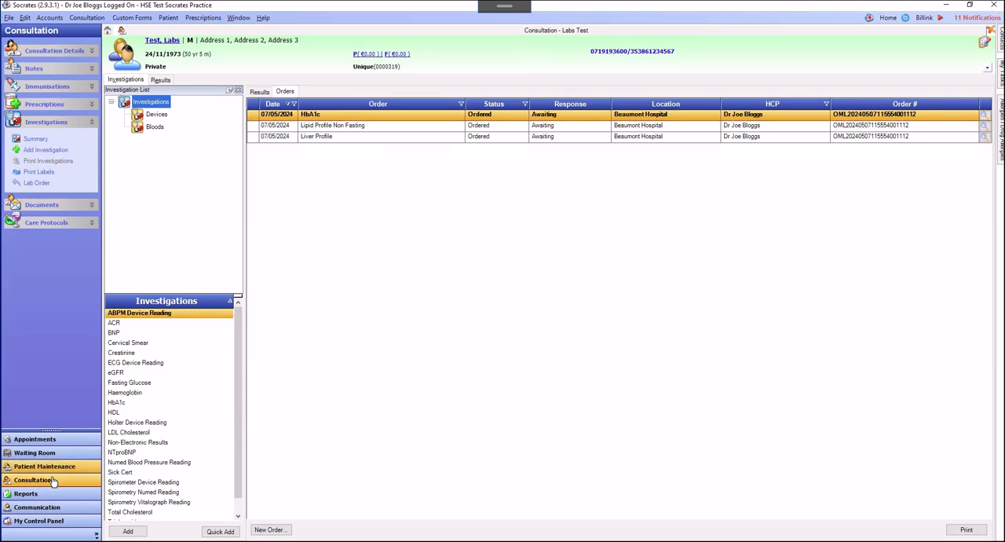
Begin a new consultation for test patient Labs2 and show their investigations.
left_click(31, 481)
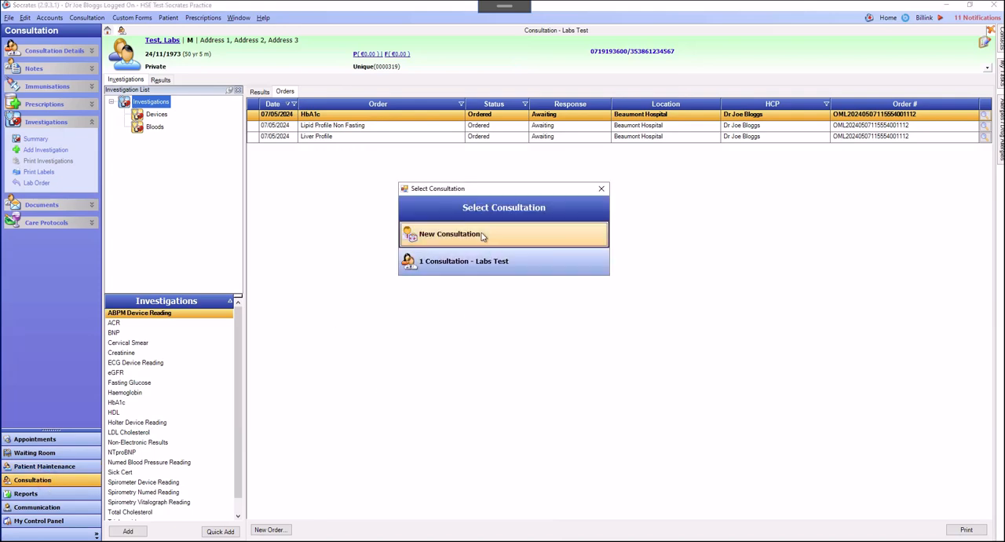
left_click(450, 232)
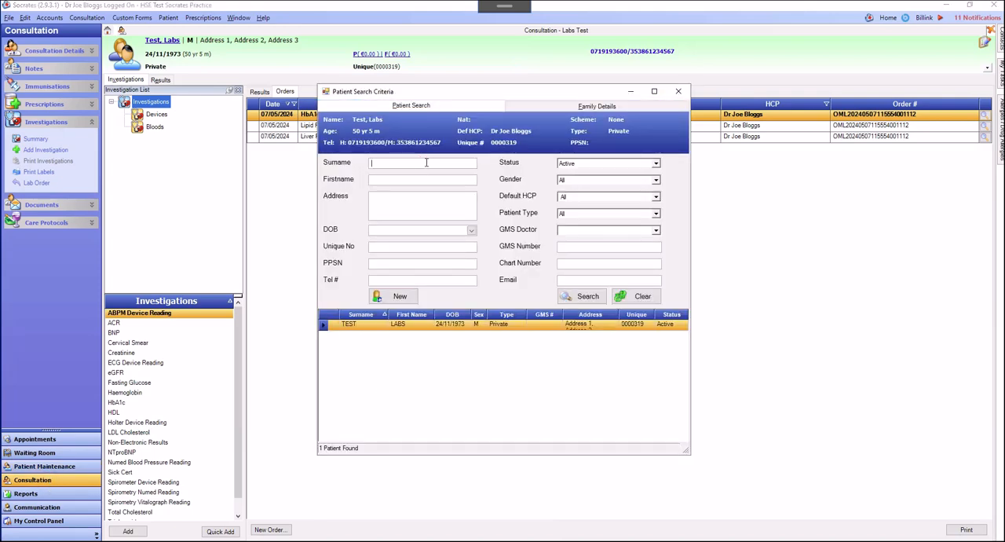
type("test")
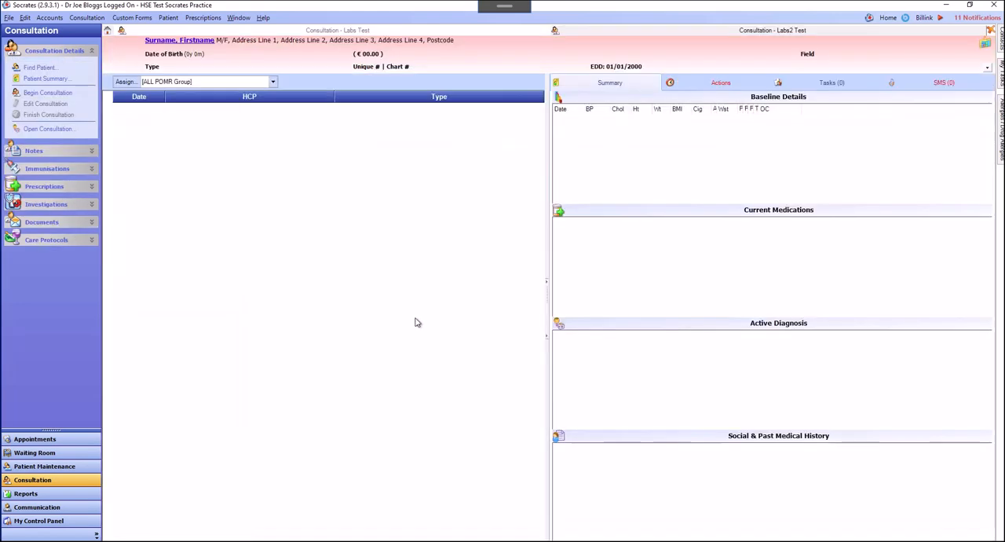
left_click(47, 91)
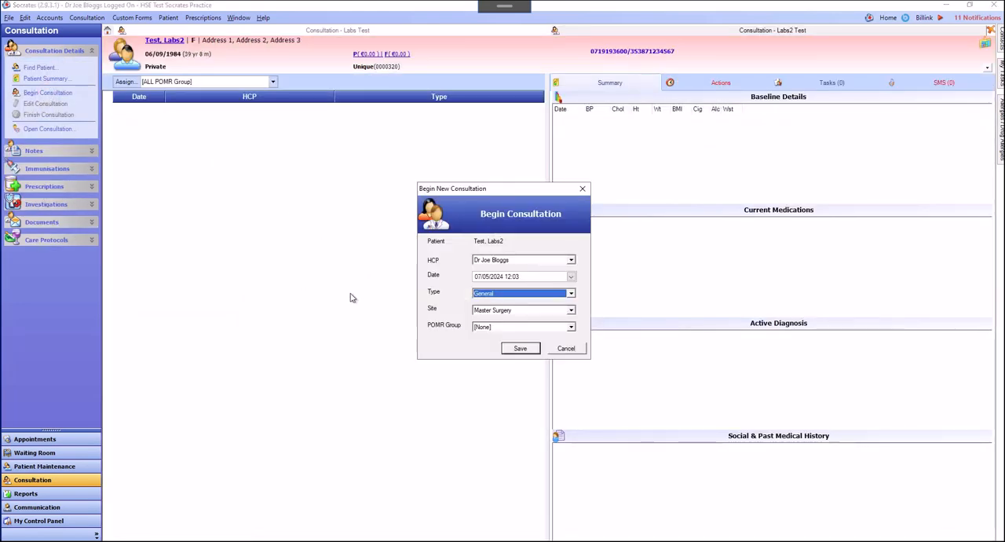
left_click(520, 349)
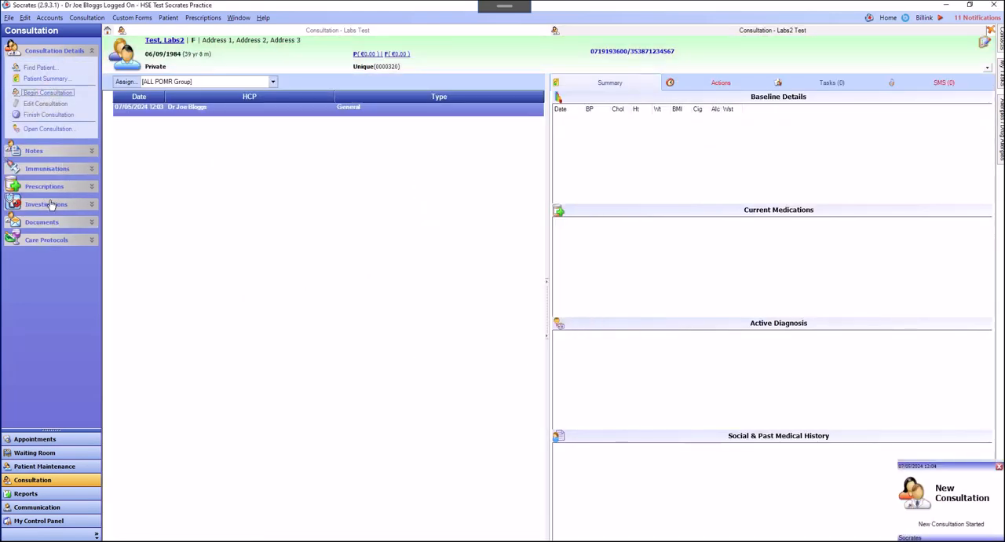
left_click(46, 204)
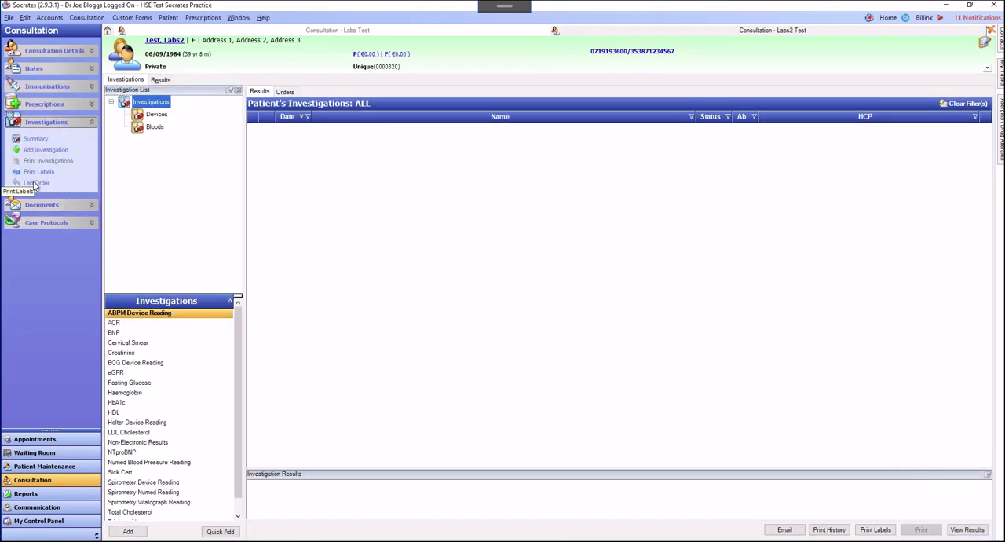
left_click(38, 182)
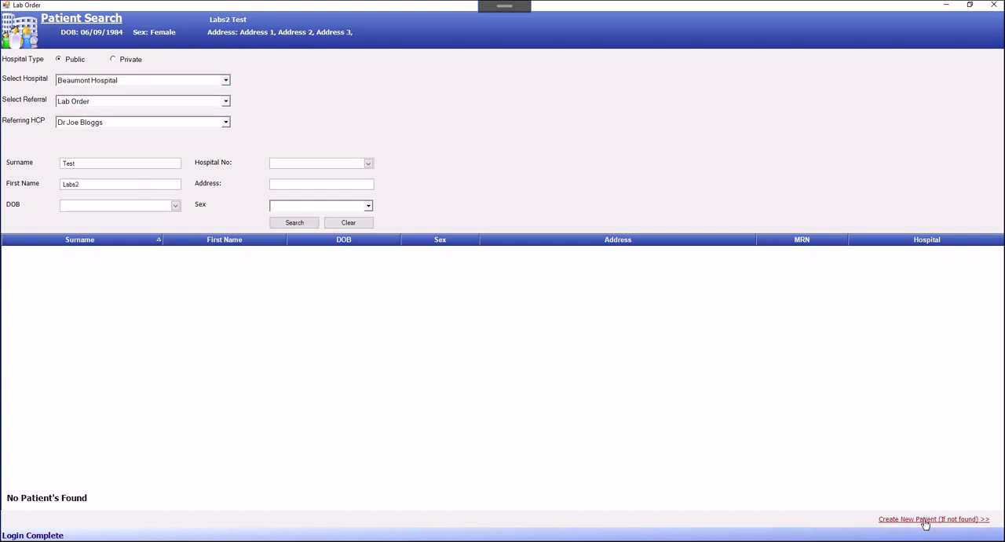
left_click(933, 518)
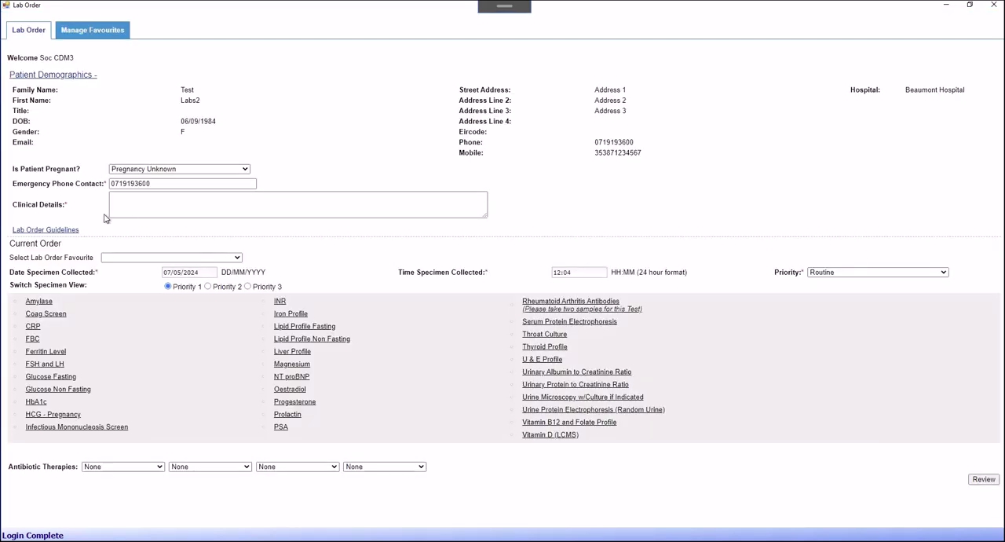
mouse_move(388, 200)
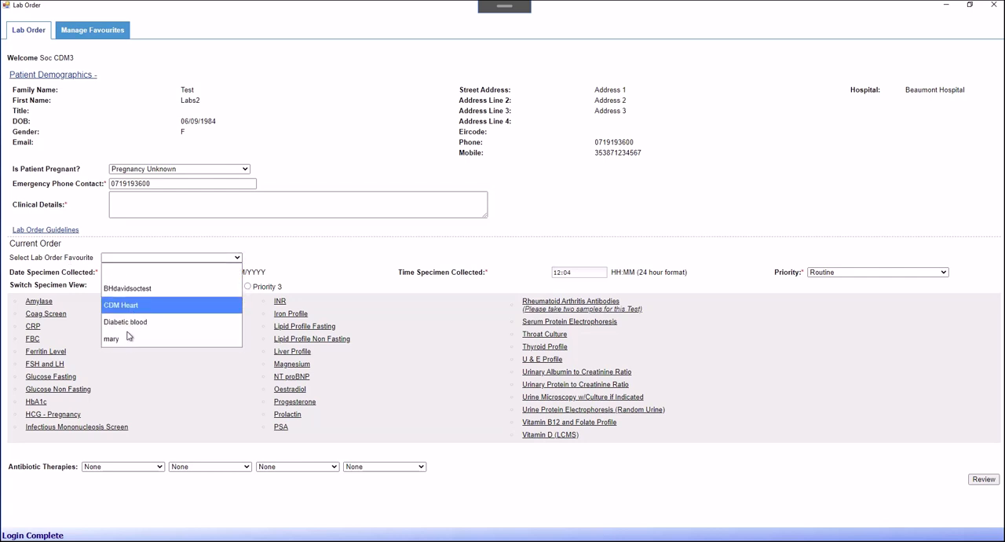
mouse_move(126, 322)
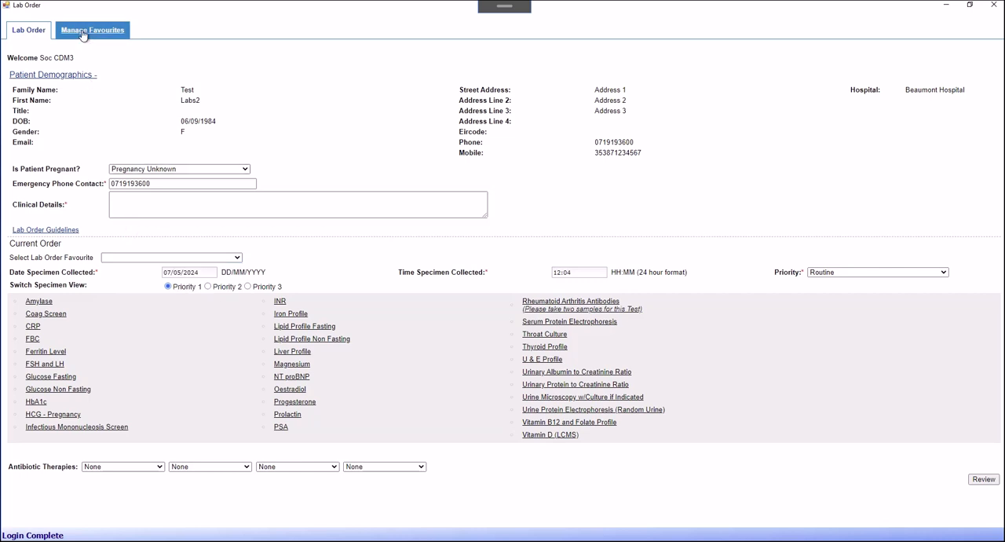
In Manage Favourites, expand the Diabetic blood list and delete it.
left_click(91, 30)
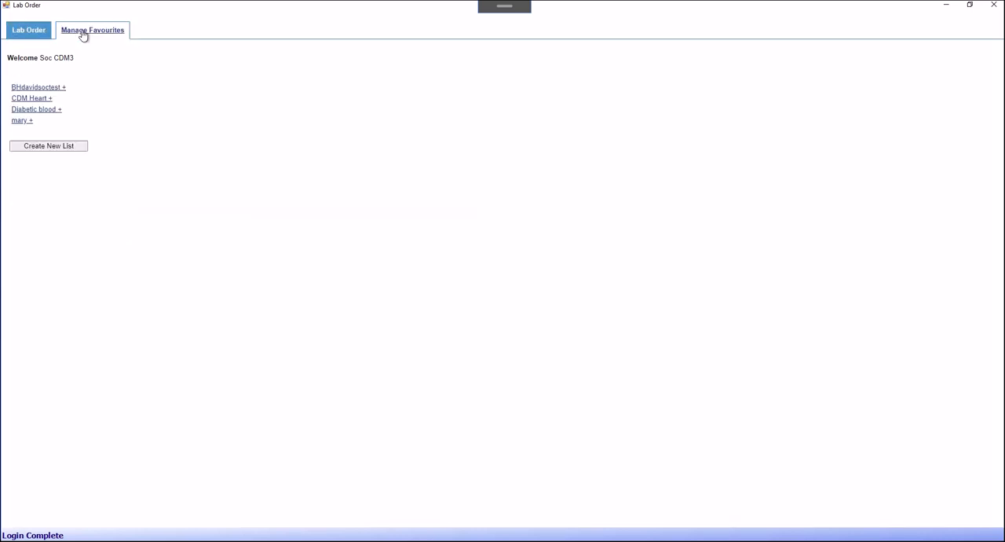
left_click(91, 30)
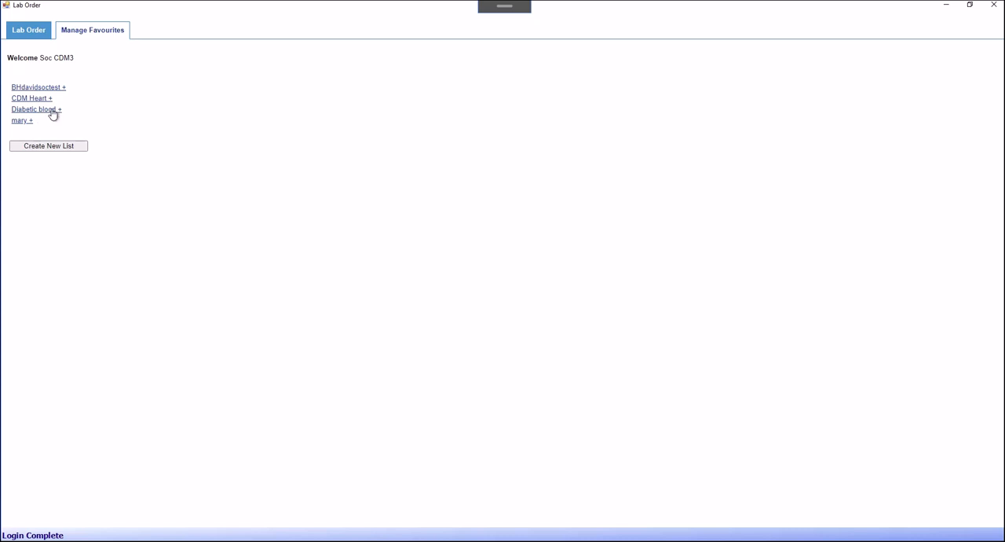
mouse_move(60, 114)
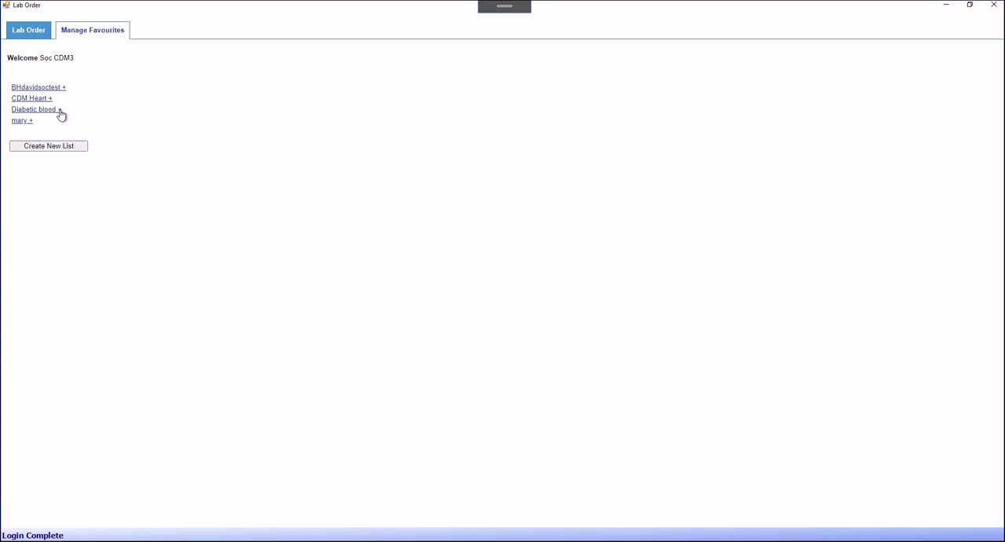
left_click(35, 110)
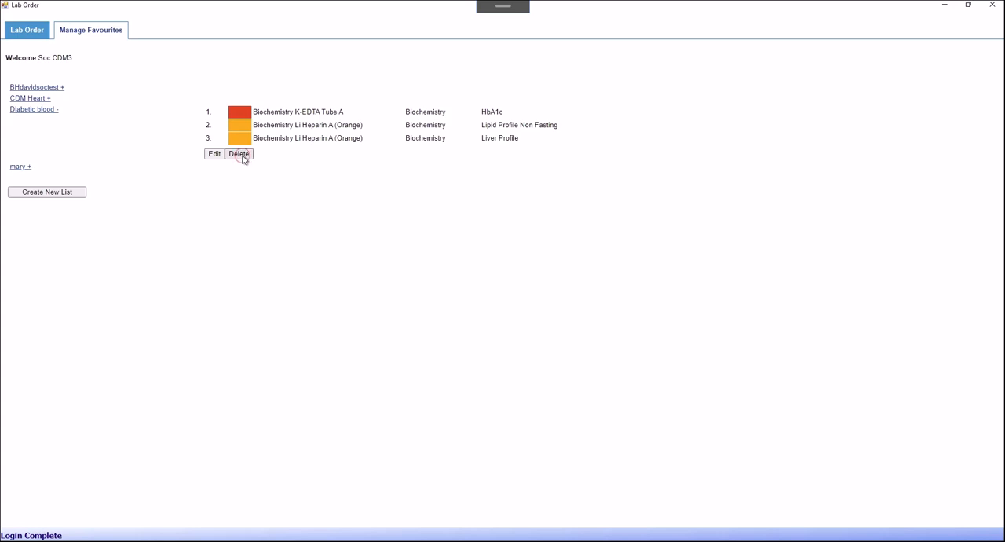
left_click(239, 152)
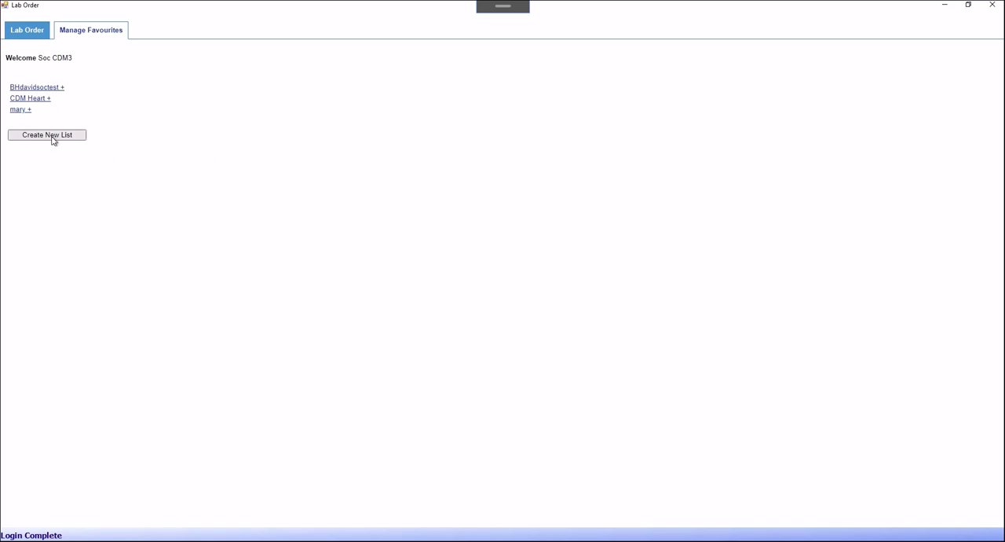
Create a new Beaumont Hospital favourite list with the alias 'Diabetic Bloods'.
left_click(47, 135)
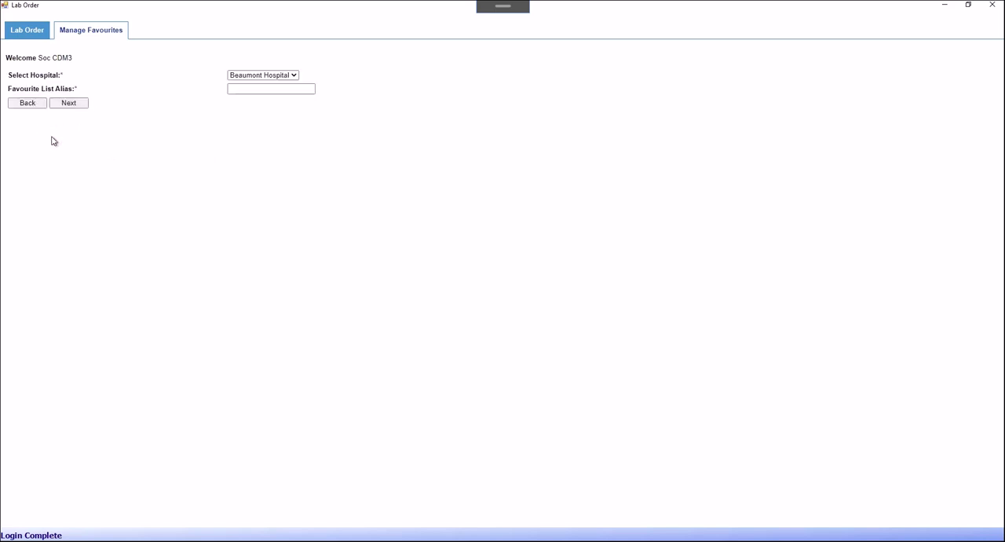
left_click(270, 88)
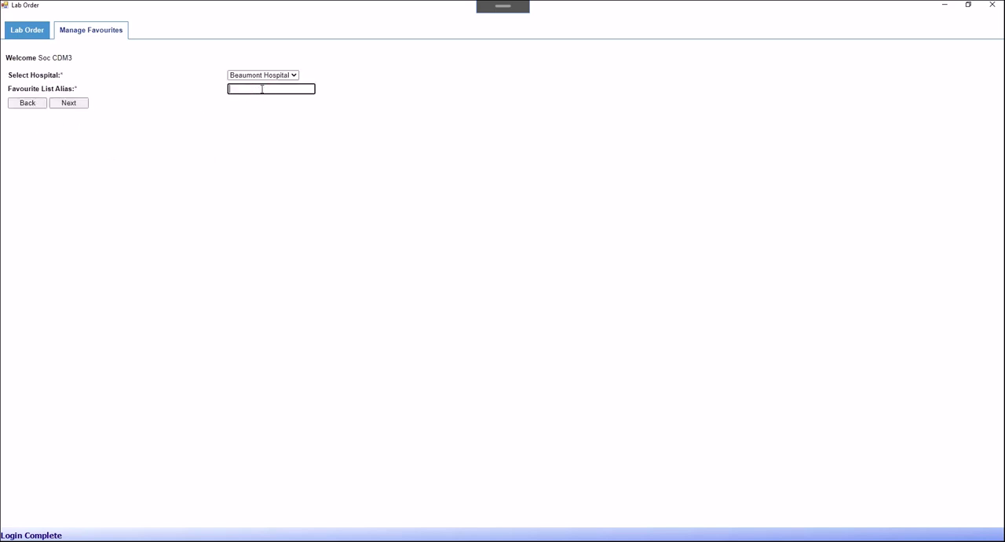
type("B")
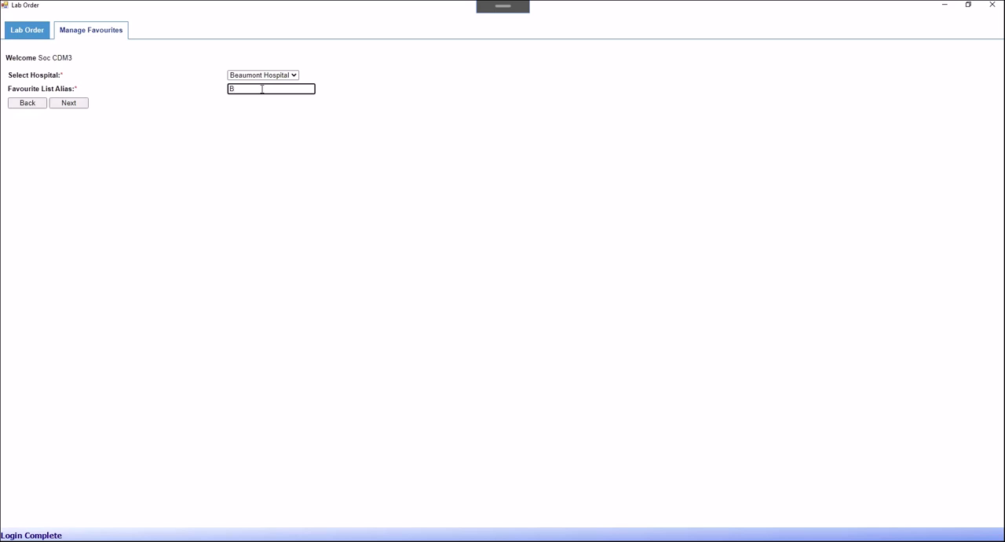
type("Diabetic B")
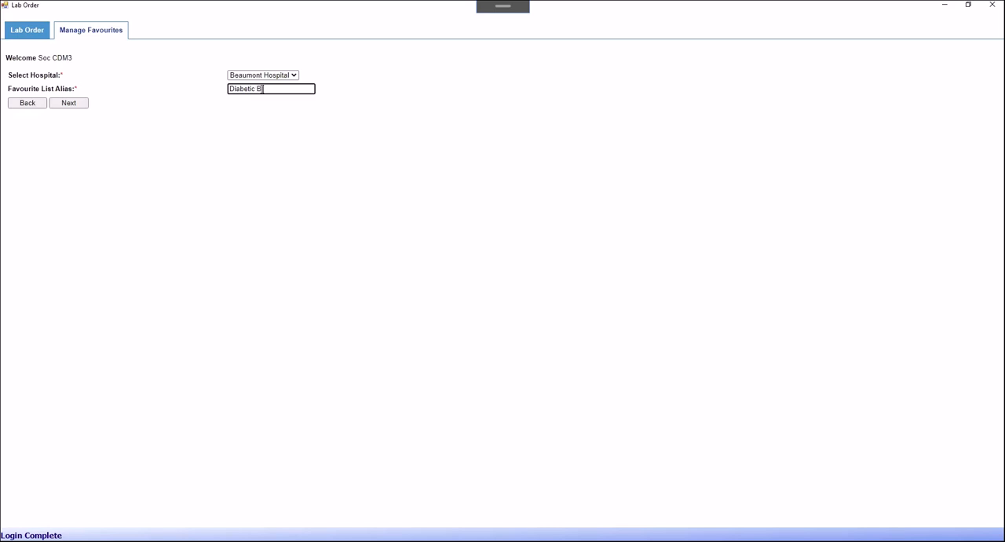
type("loods")
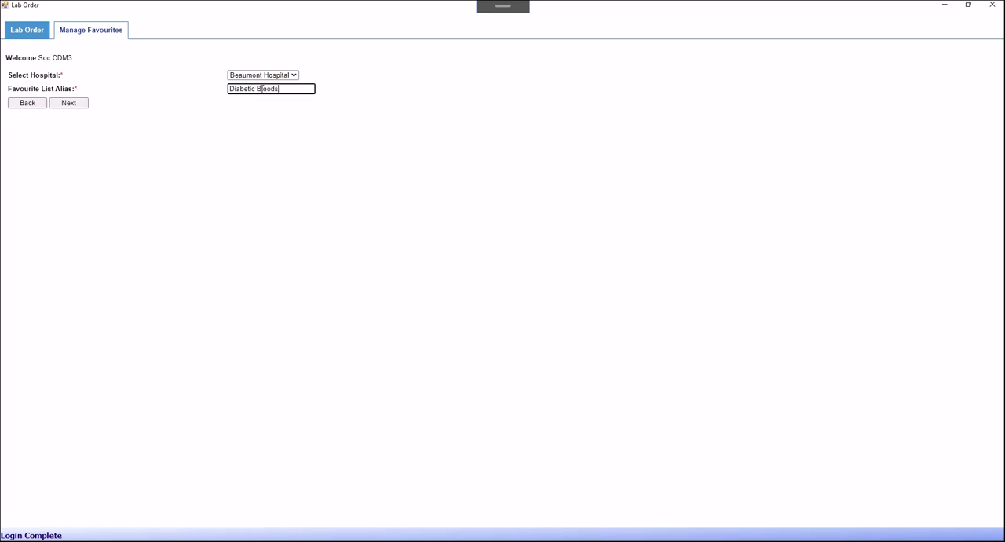
mouse_move(69, 104)
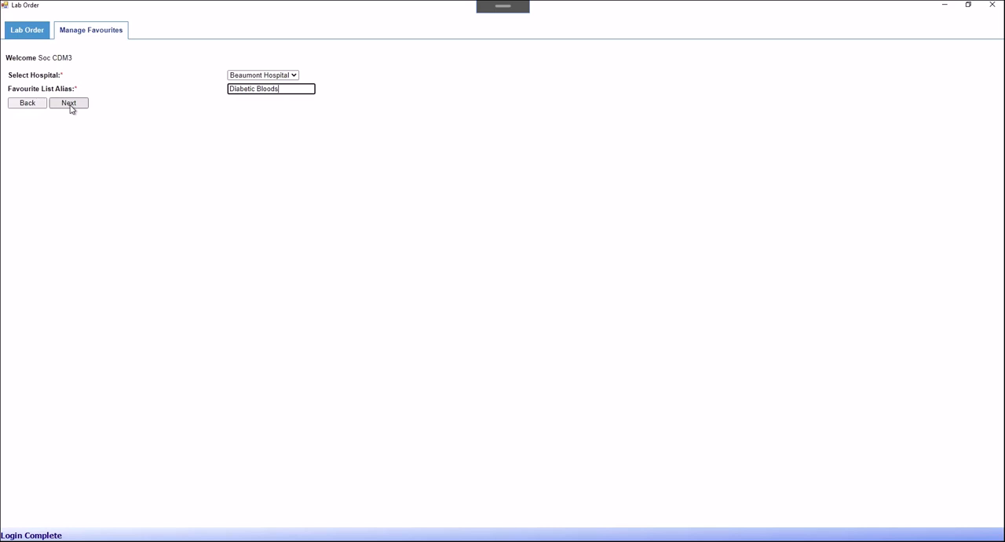
Proceed to select HbA1c, Lipid Profile Fasting and Liver Profile for the Diabetic Bloods list.
left_click(70, 103)
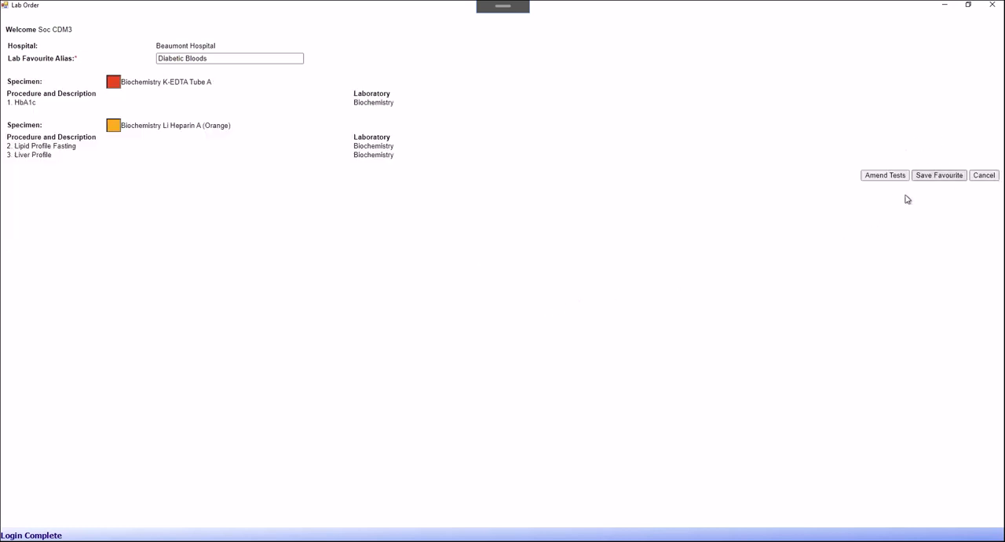
Save the Diabetic Bloods favourite and return to the lab order form before closing it.
left_click(91, 30)
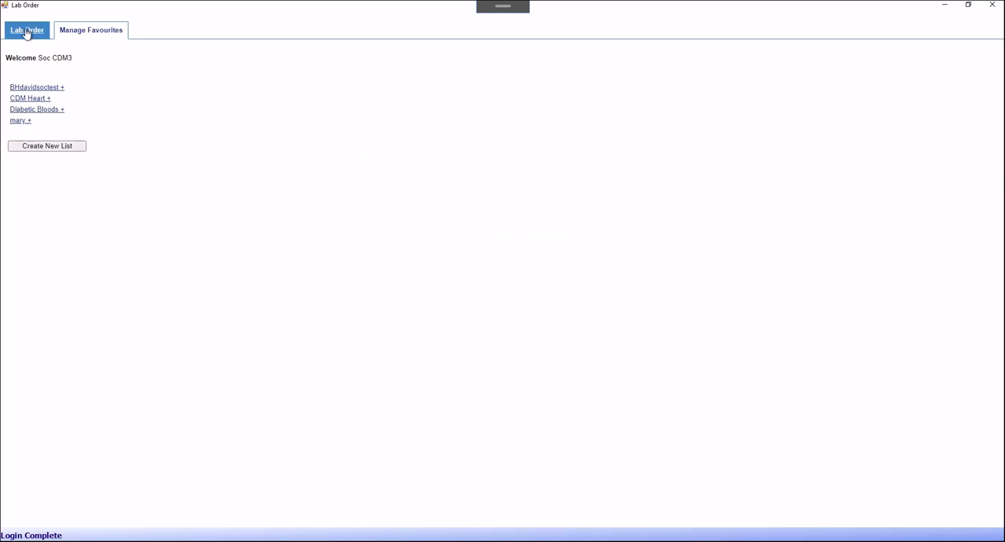
left_click(26, 30)
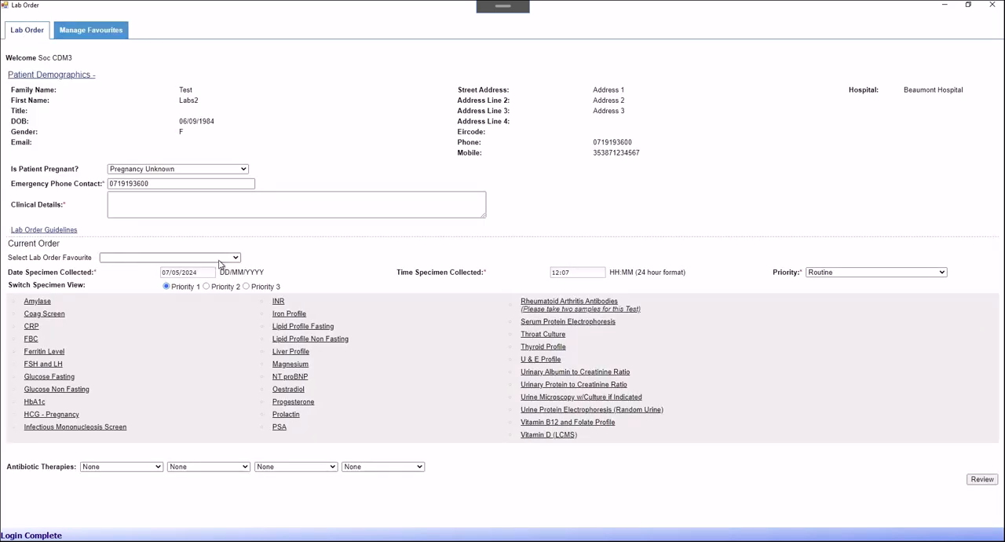
type("te")
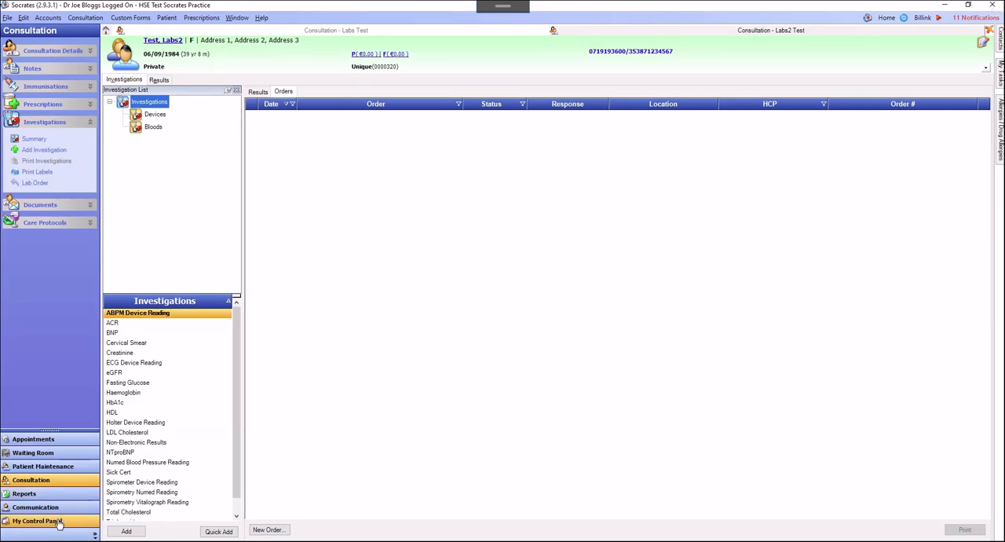
Show investigations still awaiting results in the Control Panel's Result Viewer.
left_click(38, 522)
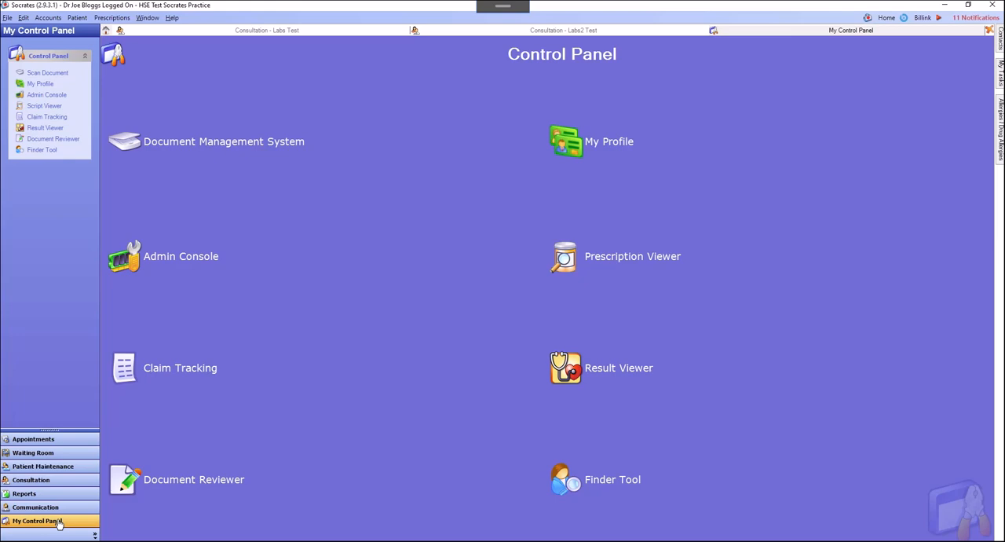
mouse_move(619, 367)
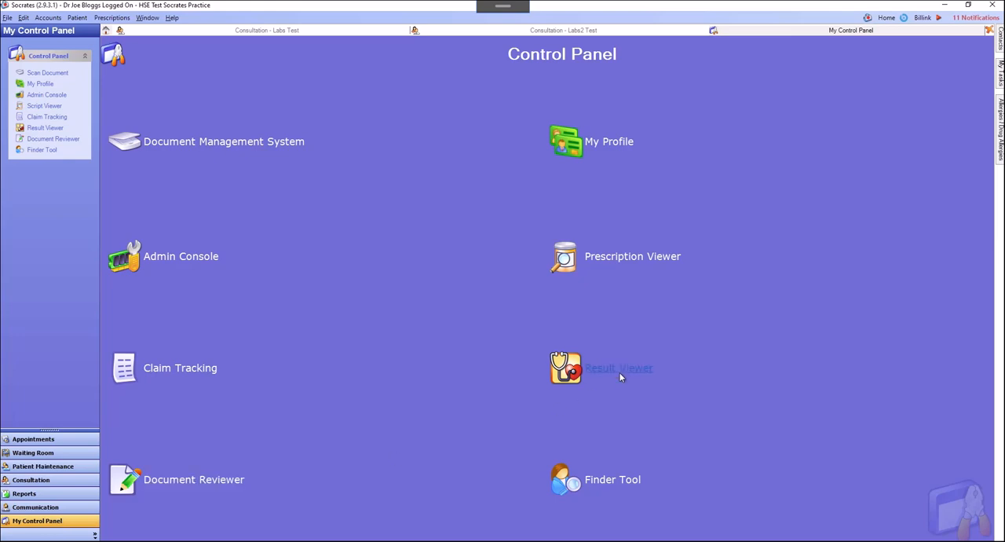
left_click(619, 368)
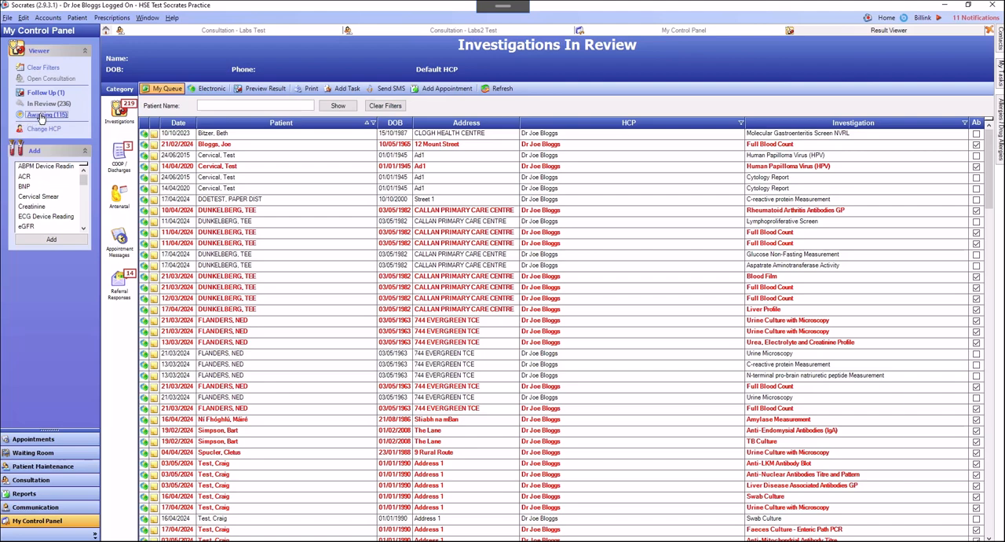
left_click(44, 115)
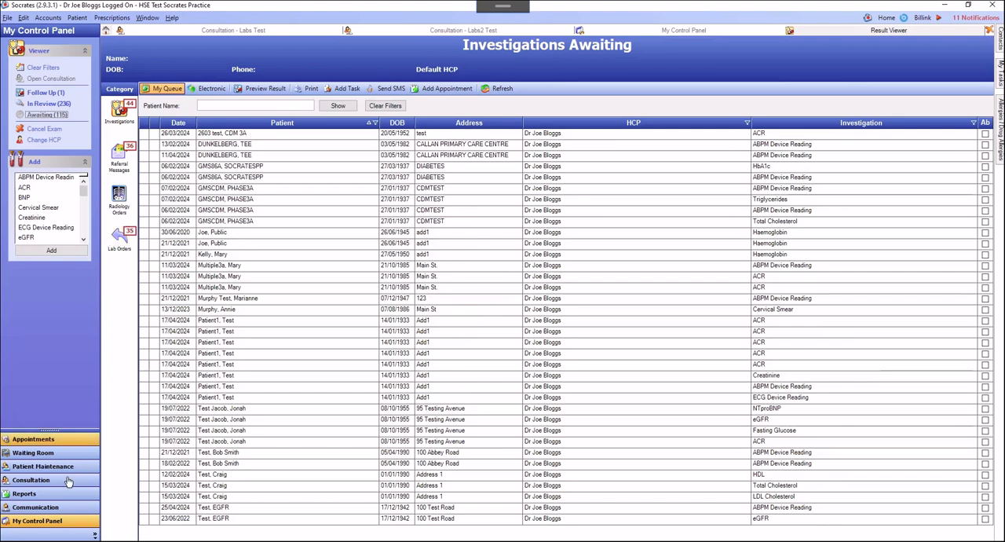
Bring up Lab Messaging's HL7 Import page from the Communication centre.
left_click(34, 505)
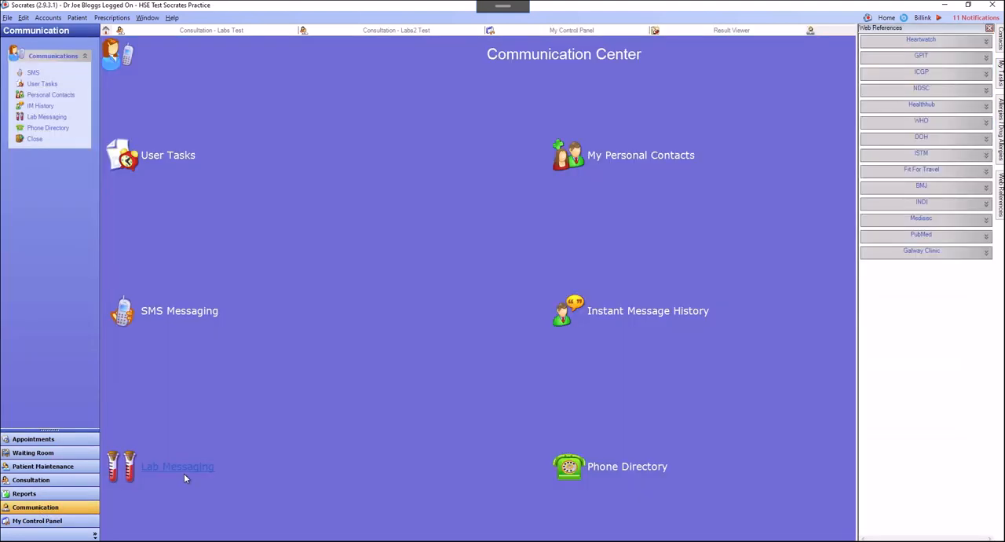
left_click(177, 466)
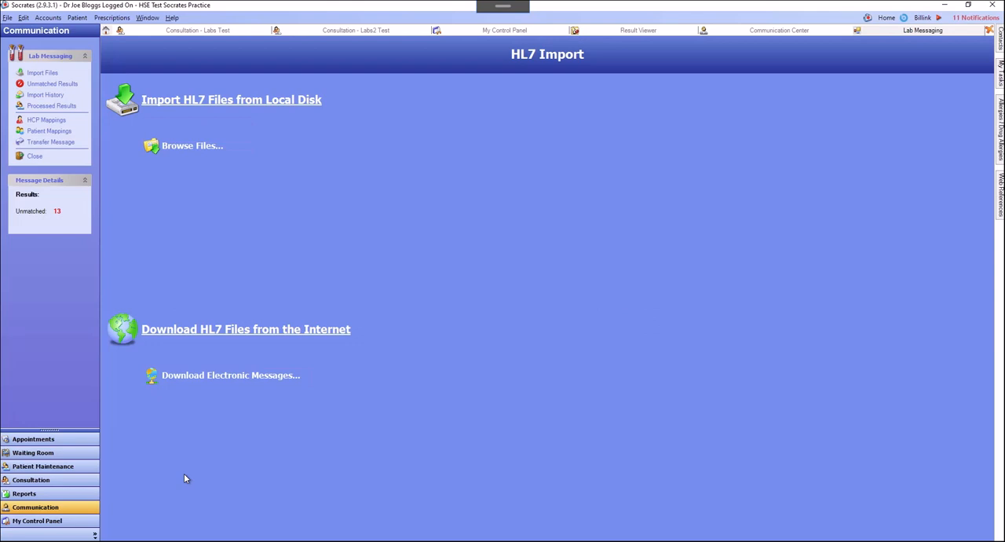